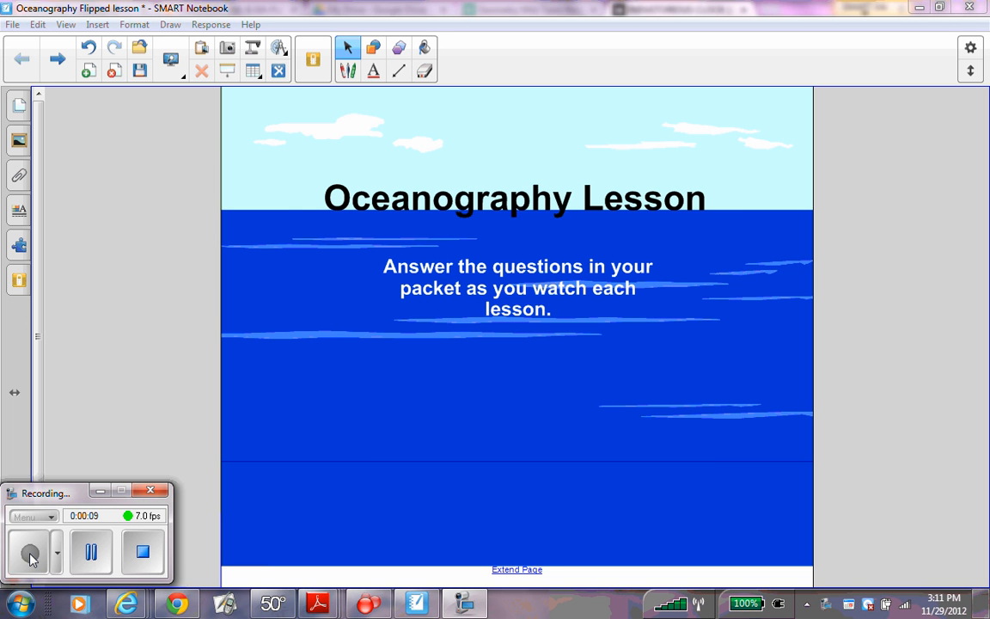
Step: Advance through the Lesson 1 The Seafloor slides to the deep seafloor opening slide
{"action": "left_click", "coordinate": [57, 59]}
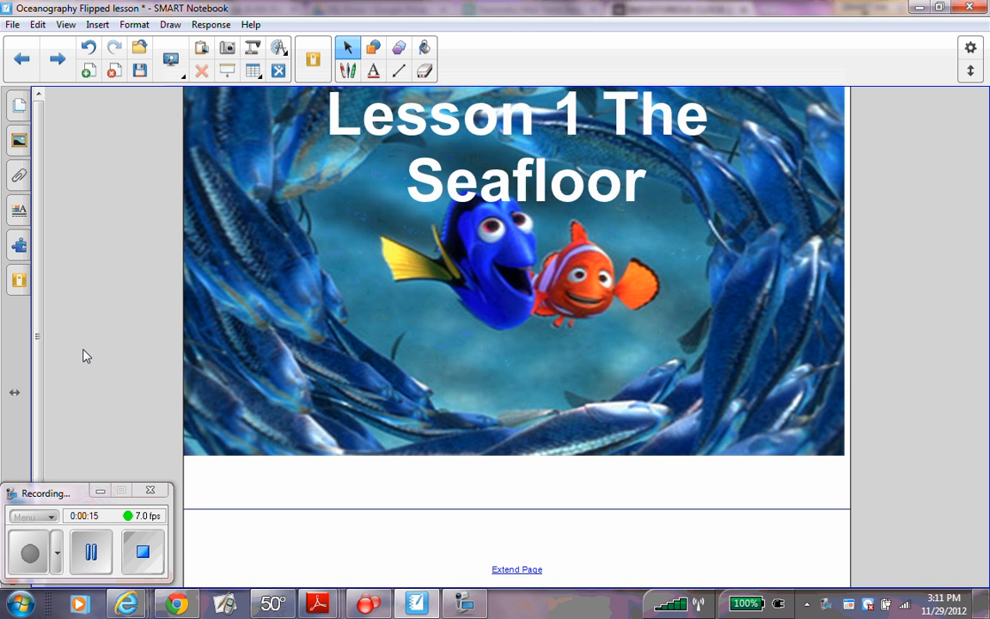
{"action": "left_click", "coordinate": [57, 58]}
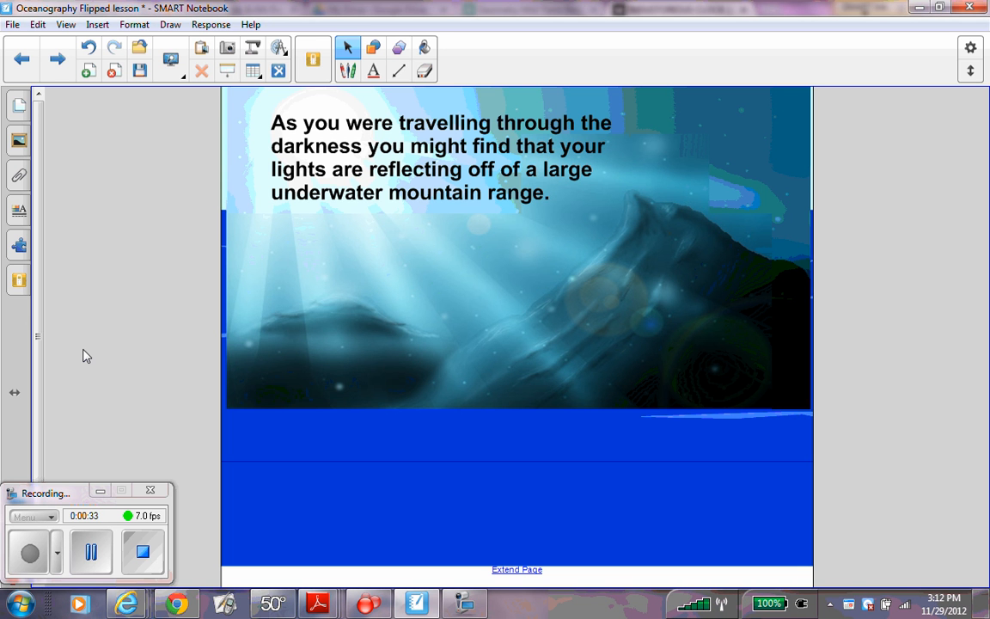
{"action": "left_click", "coordinate": [55, 58]}
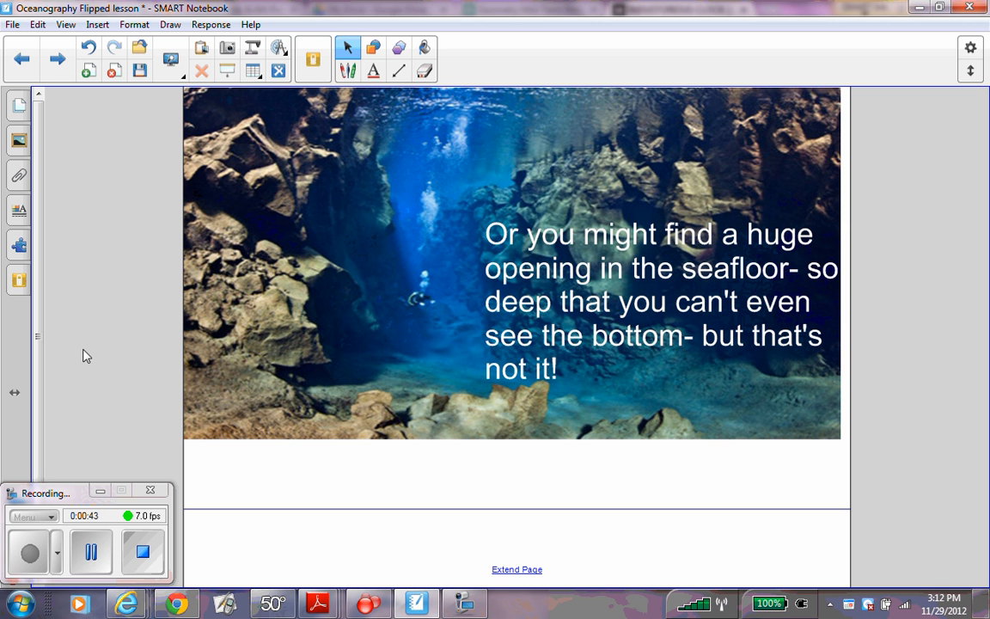
Step: Advance to the Continental Shelf diagram slide defining the sloping underwater continent edge
{"action": "left_click", "coordinate": [55, 59]}
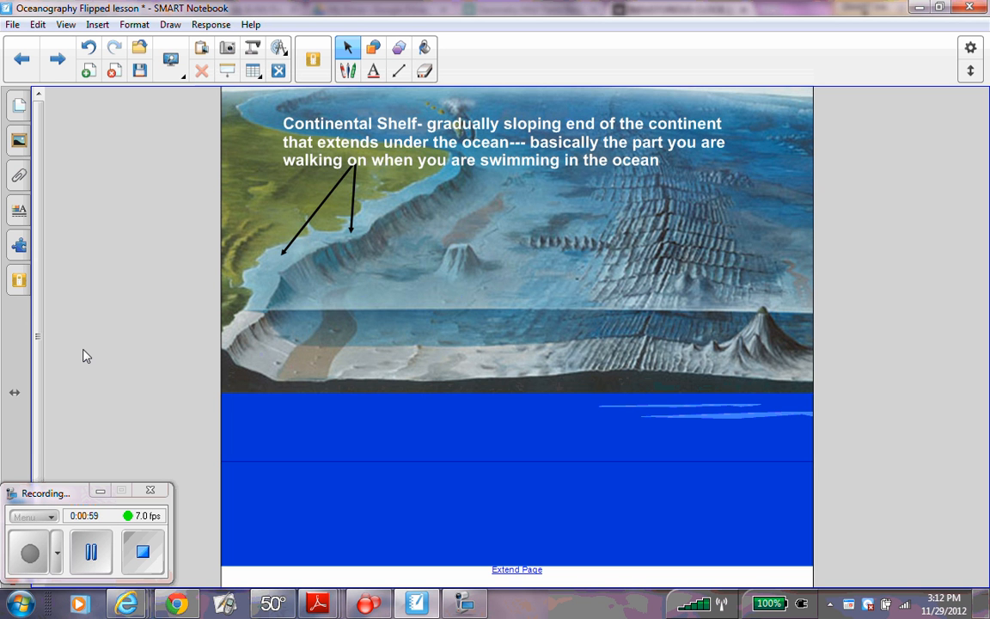
{"action": "mouse_move", "coordinate": [96, 354]}
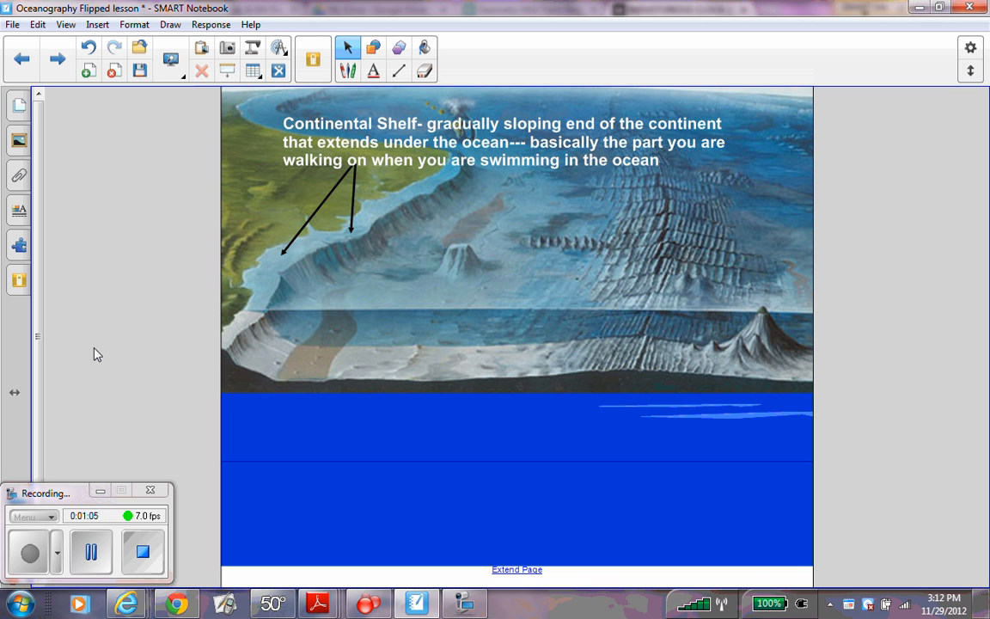
{"action": "mouse_move", "coordinate": [289, 251]}
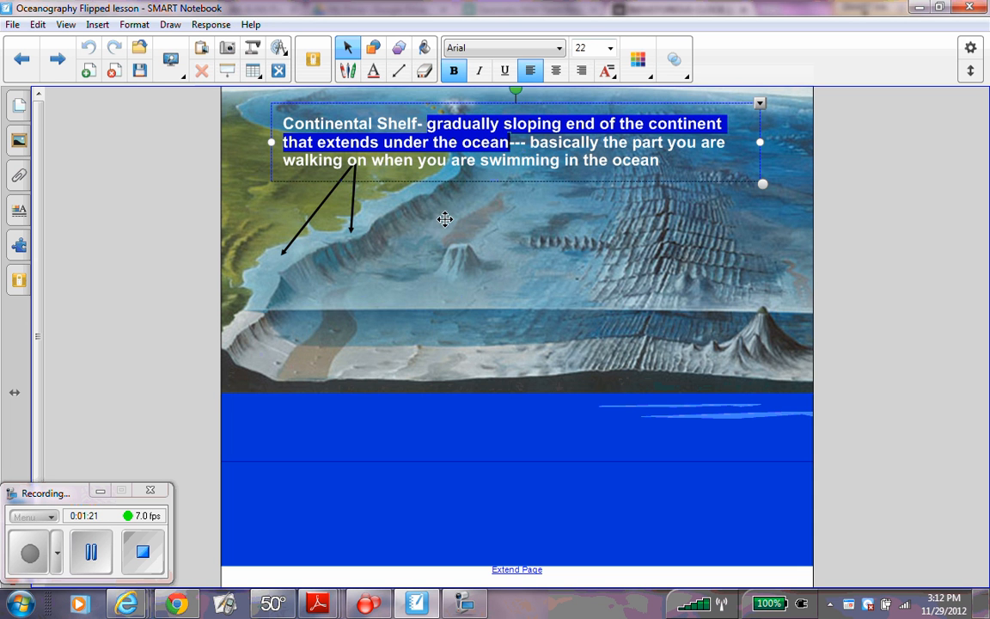
{"action": "mouse_move", "coordinate": [141, 316]}
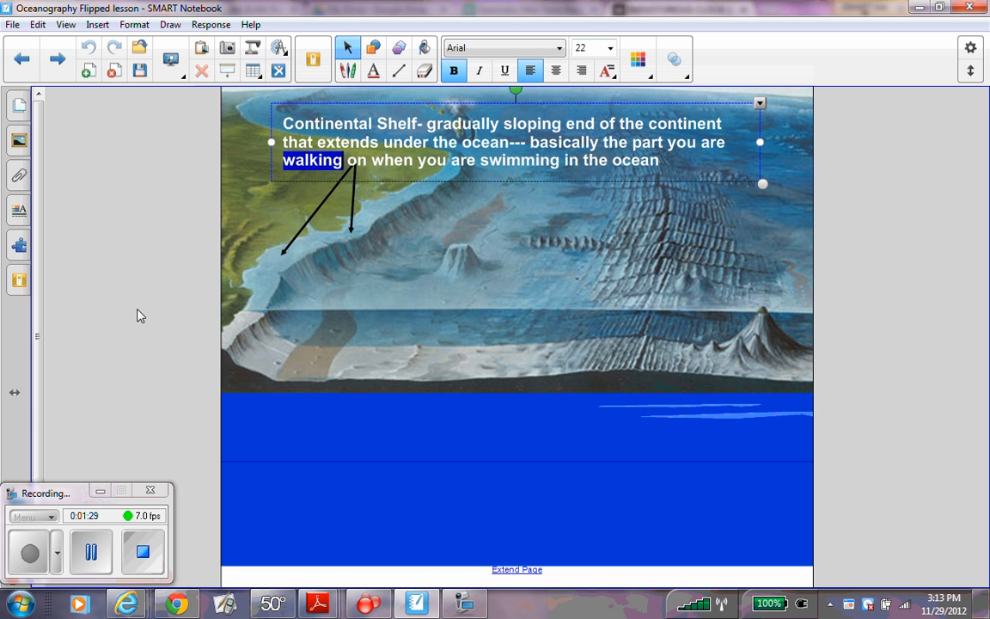
{"action": "mouse_move", "coordinate": [37, 107]}
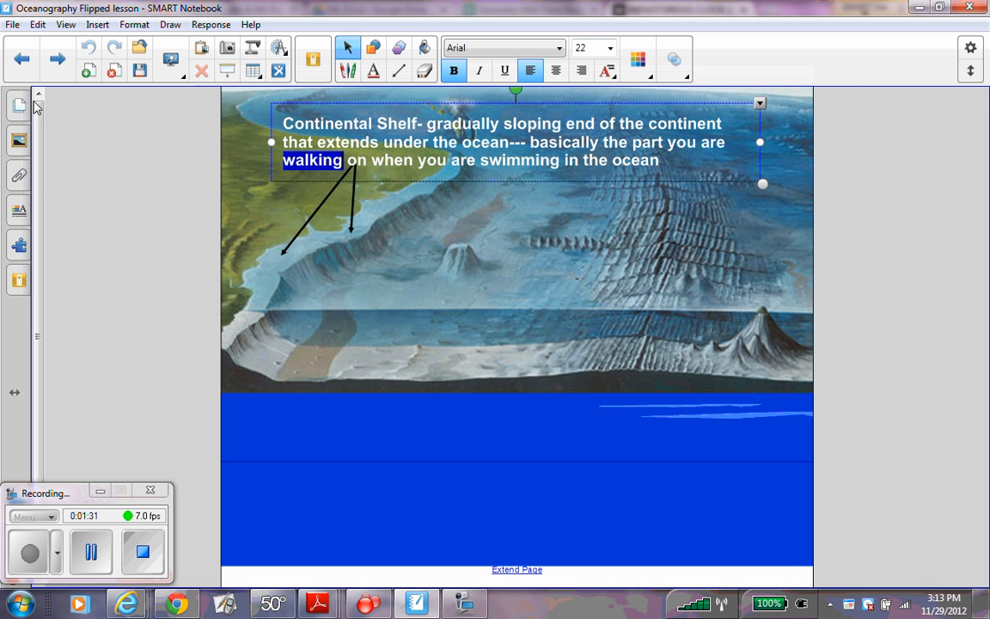
Step: Advance to the Continental Slope slide and enter its definition text box
{"action": "left_click", "coordinate": [54, 58]}
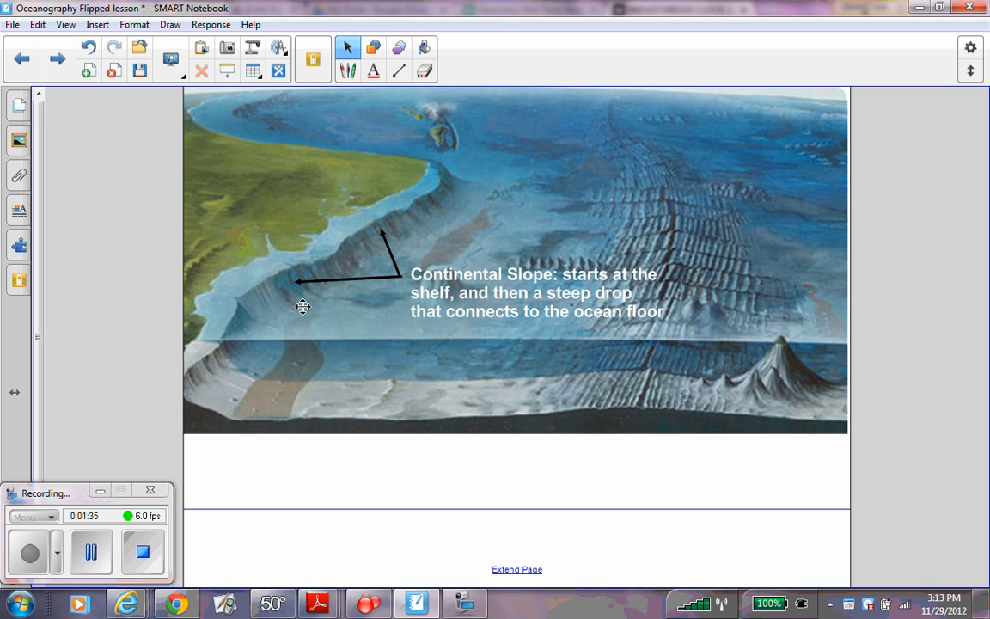
{"action": "mouse_move", "coordinate": [358, 241]}
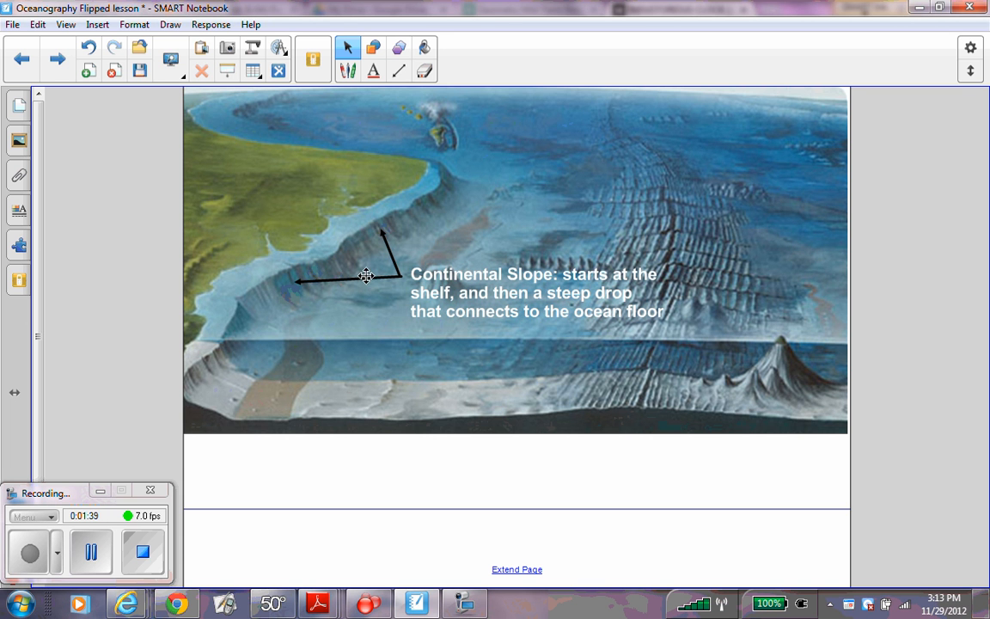
{"action": "mouse_move", "coordinate": [385, 280]}
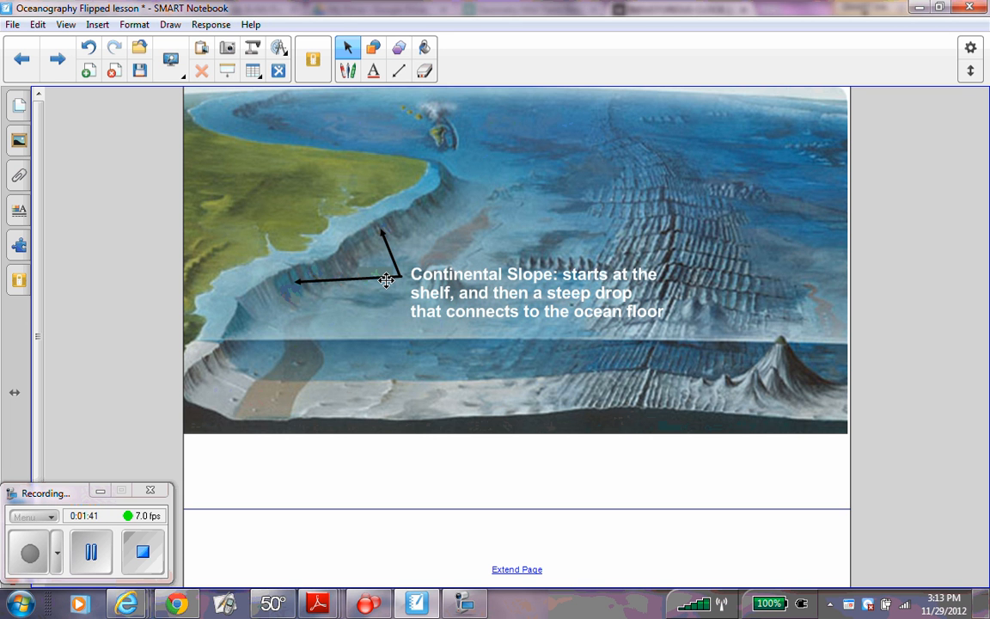
{"action": "mouse_move", "coordinate": [517, 285]}
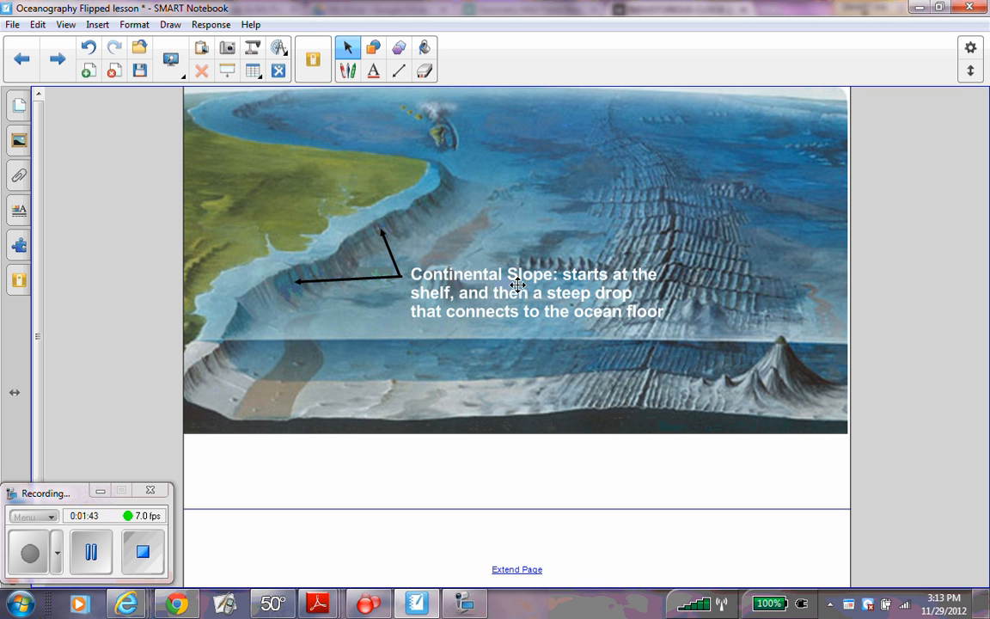
{"action": "mouse_move", "coordinate": [604, 289]}
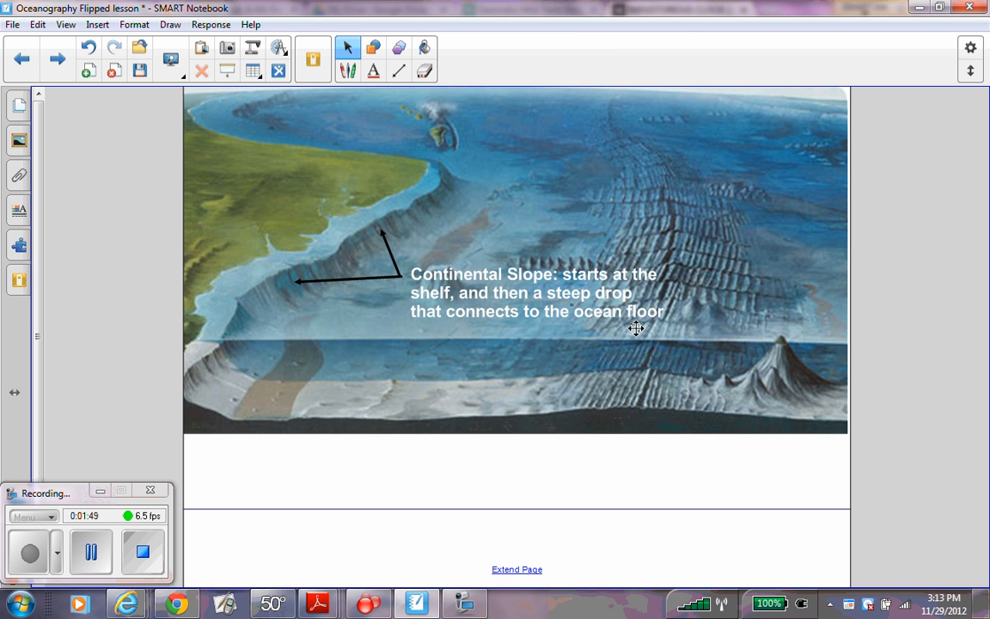
{"action": "double_click", "coordinate": [533, 292]}
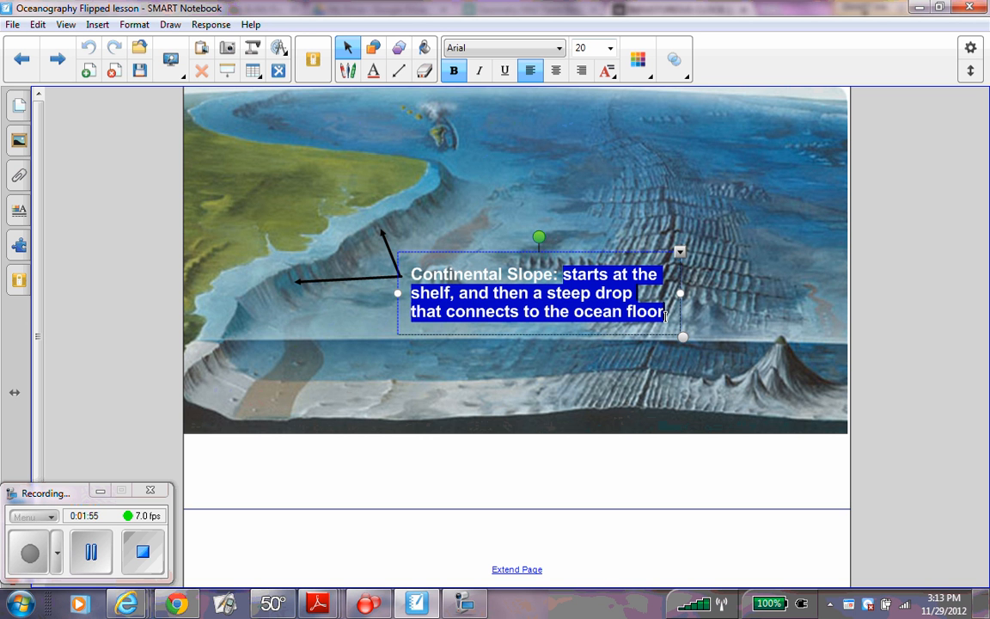
{"action": "mouse_move", "coordinate": [720, 306]}
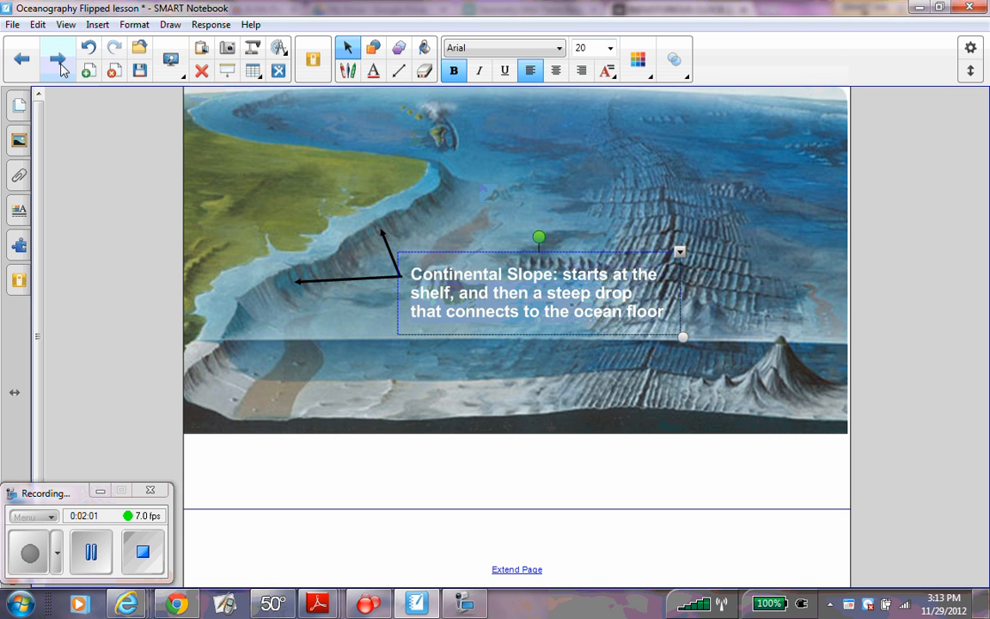
Step: Advance to the Abyssal Plain slide about the flat, deepest seafloor areas
{"action": "left_click", "coordinate": [57, 58]}
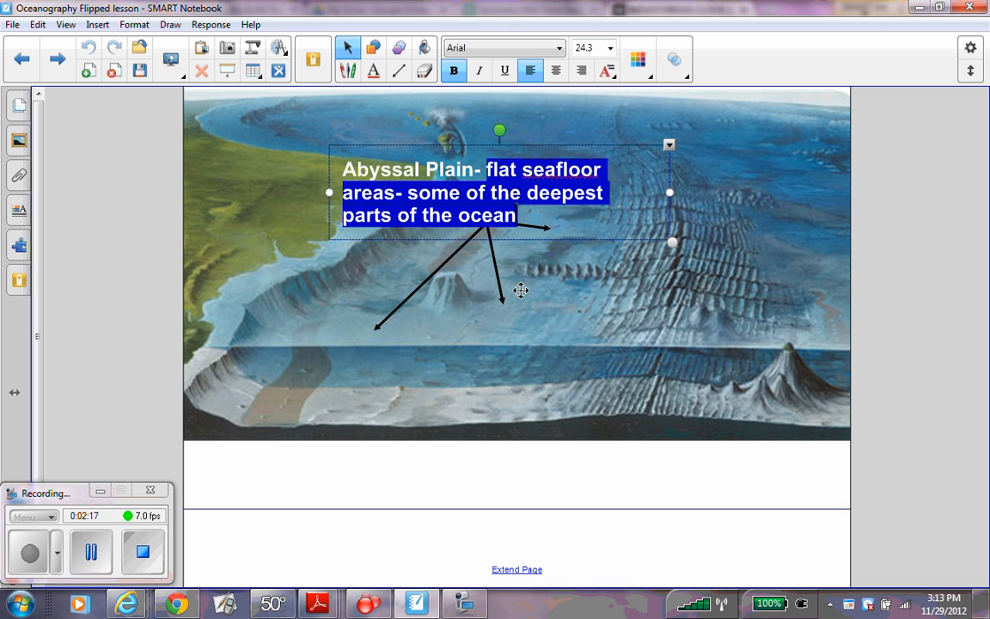
{"action": "mouse_move", "coordinate": [374, 335]}
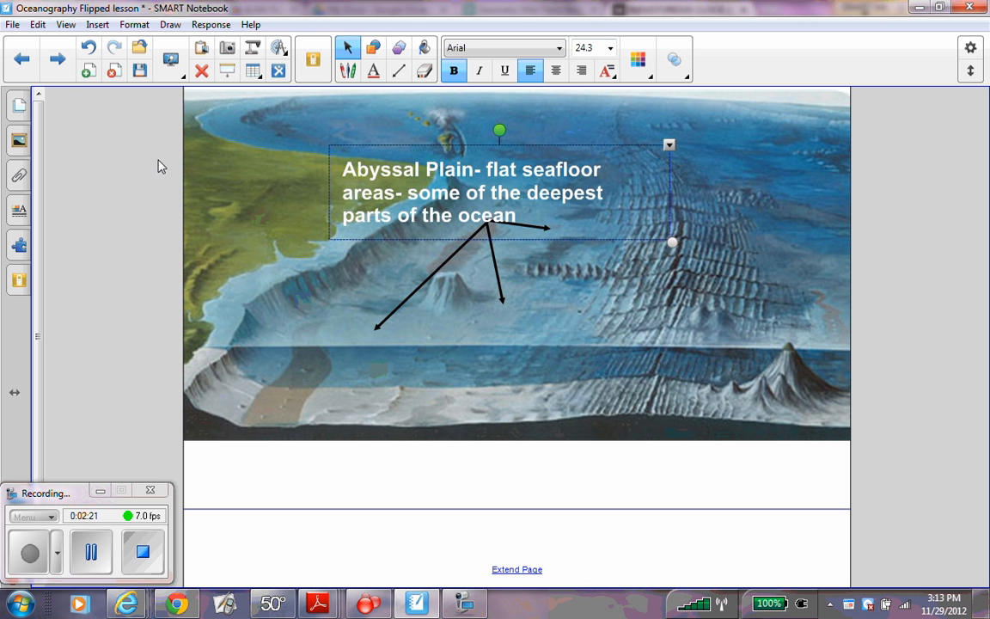
{"action": "mouse_move", "coordinate": [56, 62]}
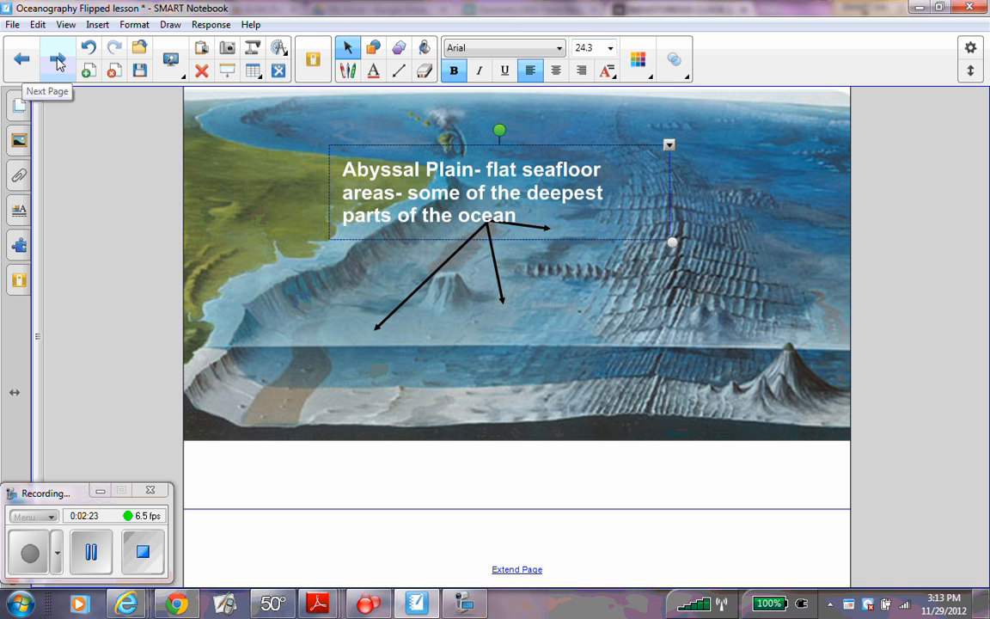
Step: Advance to the Seamount slide defining underwater, inactive volcanic peaks
{"action": "left_click", "coordinate": [57, 58]}
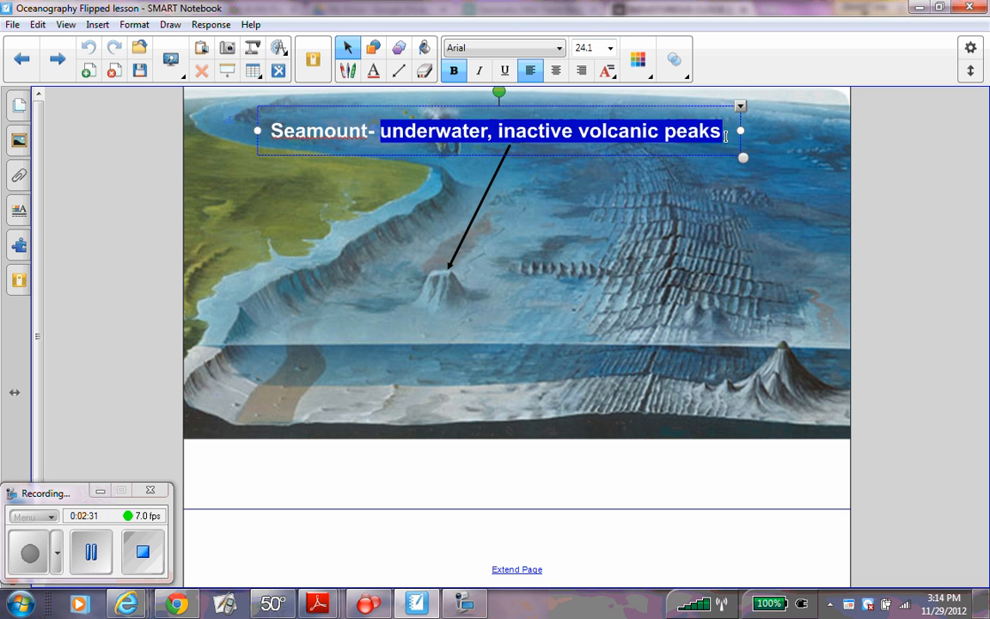
{"action": "mouse_move", "coordinate": [640, 258]}
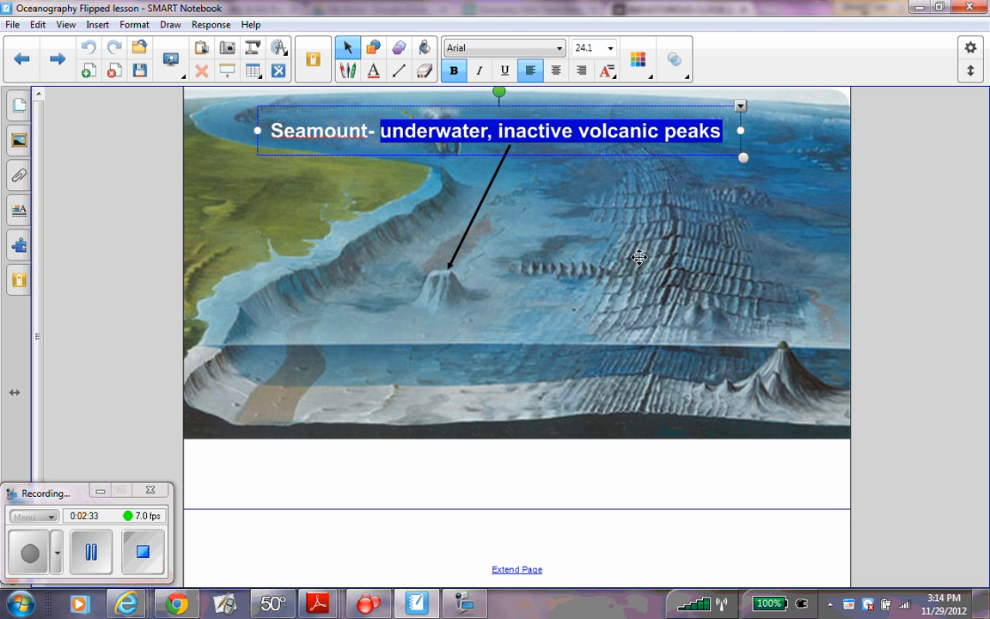
{"action": "mouse_move", "coordinate": [486, 364]}
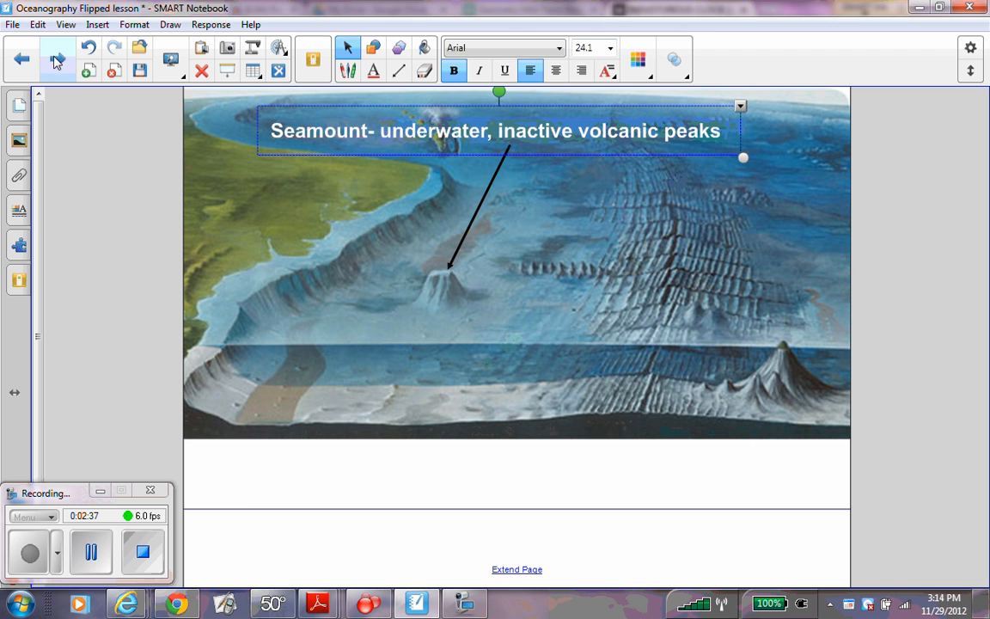
Step: Advance to the Mid-Ocean Ridge slide and enter its definition text box with the geology.com link
{"action": "left_click", "coordinate": [56, 58]}
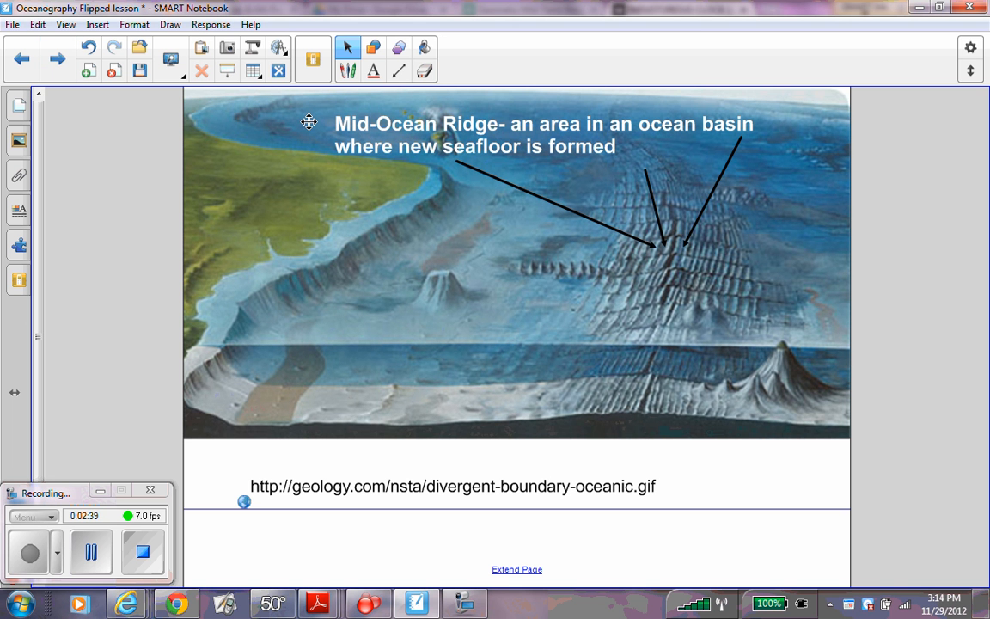
{"action": "mouse_move", "coordinate": [404, 144]}
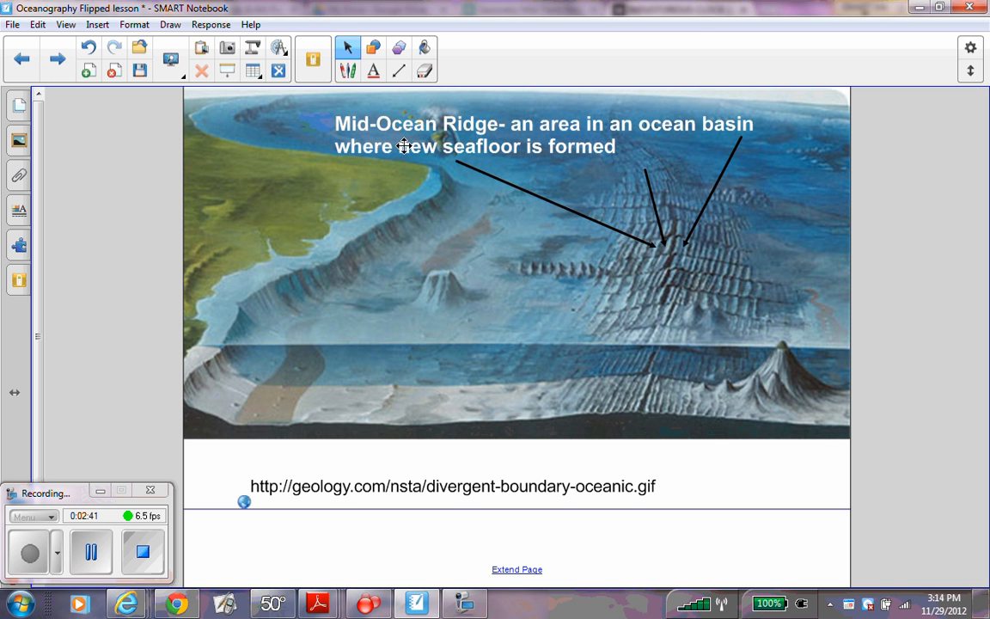
{"action": "mouse_move", "coordinate": [421, 182]}
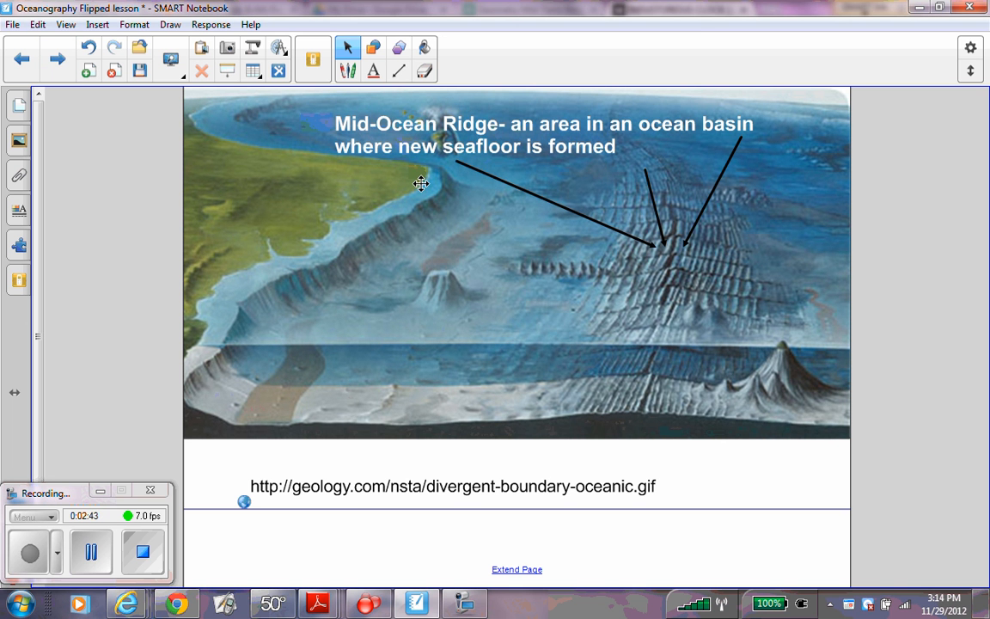
{"action": "mouse_move", "coordinate": [667, 244]}
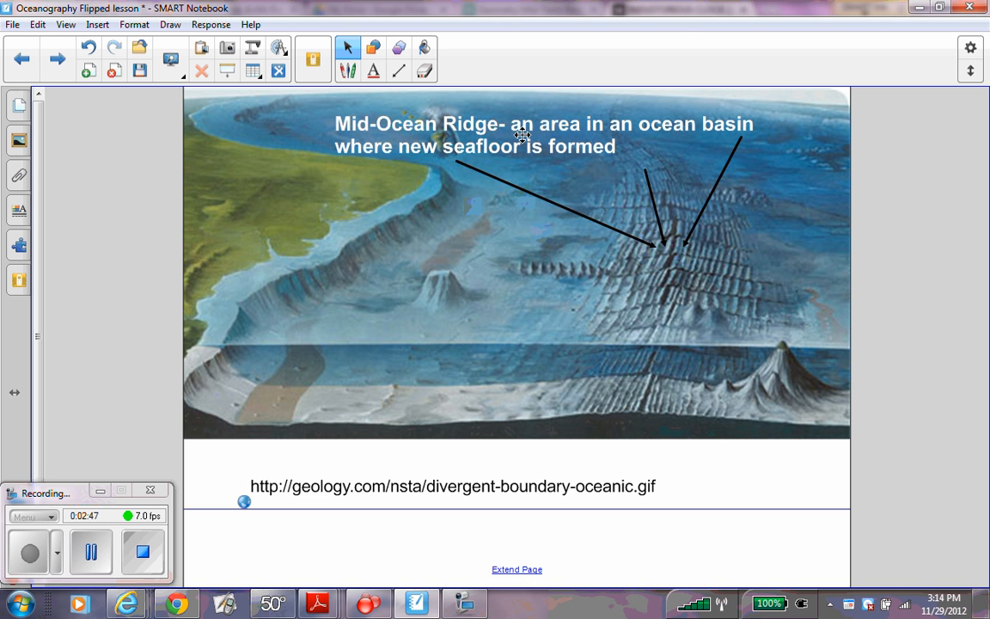
{"action": "double_click", "coordinate": [539, 124]}
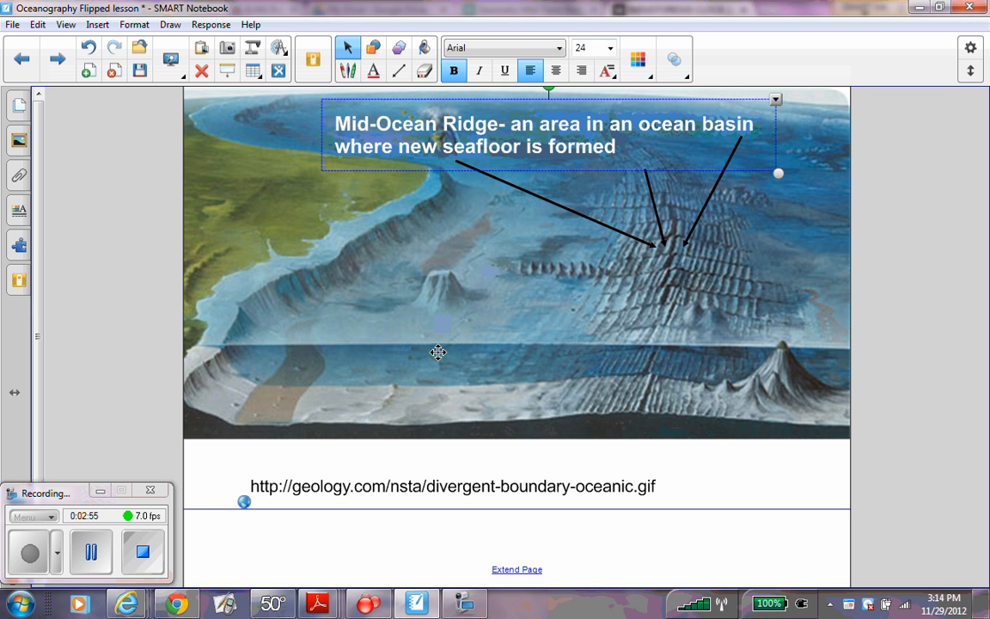
{"action": "mouse_move", "coordinate": [259, 471]}
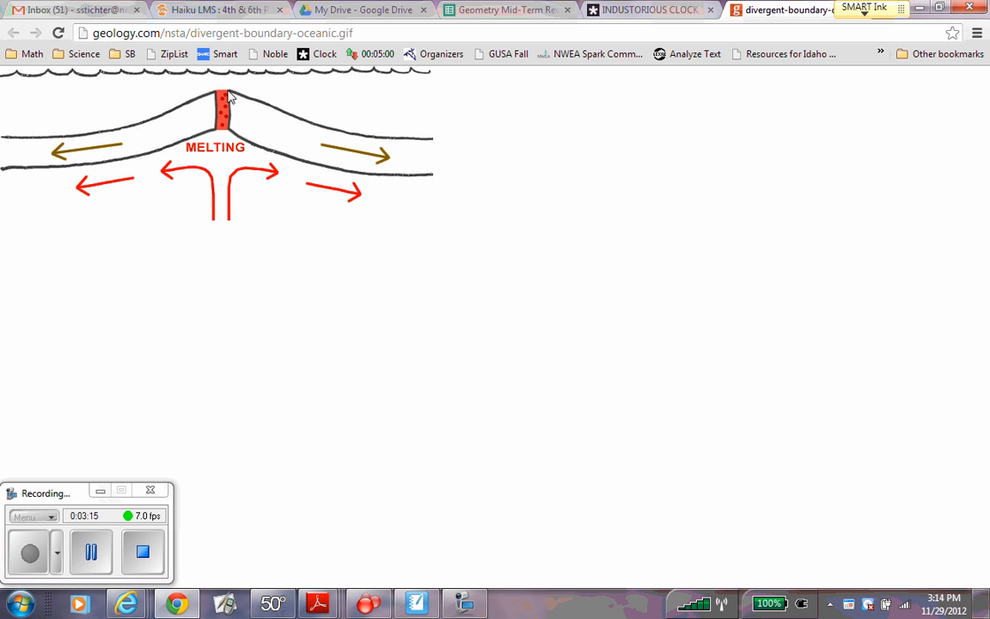
{"action": "mouse_move", "coordinate": [244, 191]}
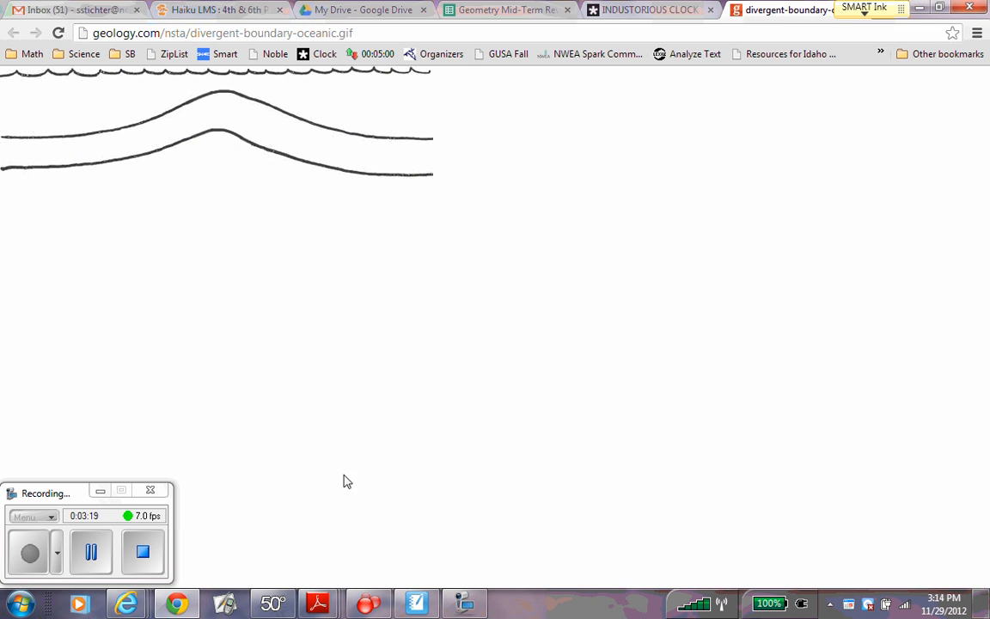
{"action": "mouse_move", "coordinate": [416, 601]}
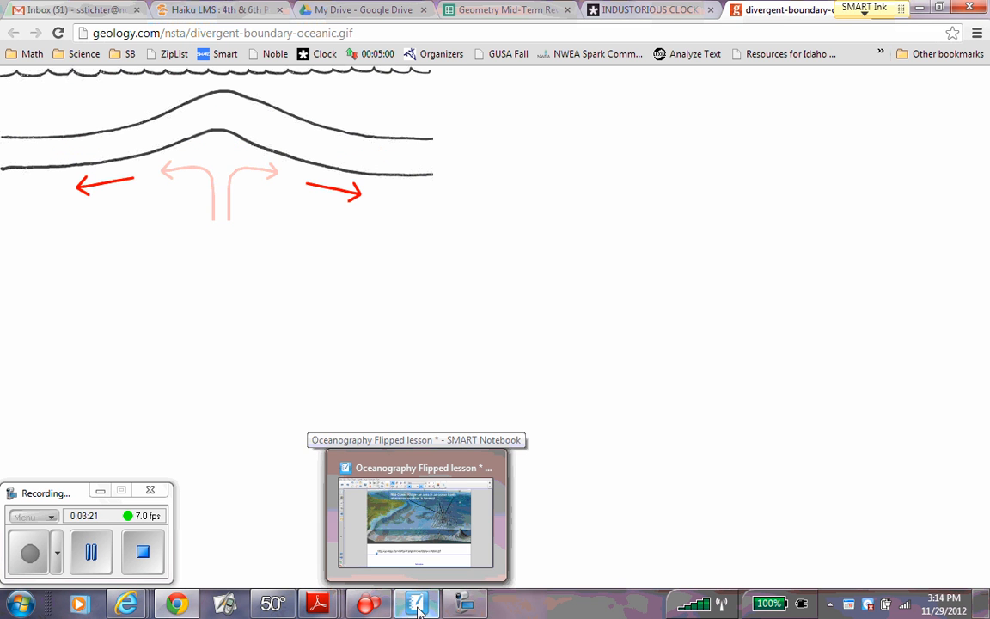
Step: Switch back from Chrome's divergent-boundary animation to the SMART Notebook lesson
{"action": "left_click", "coordinate": [416, 515]}
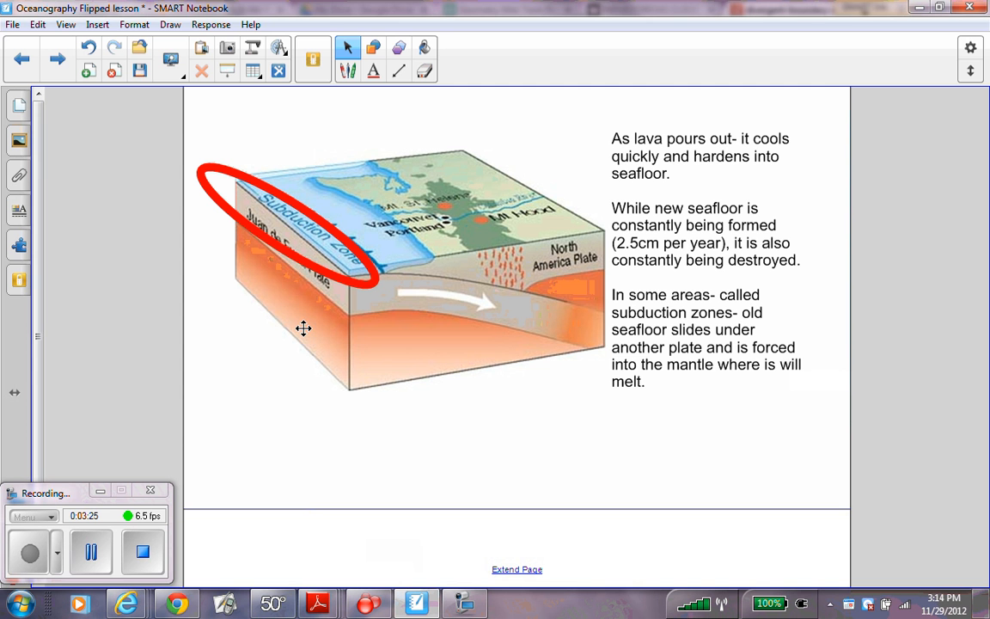
{"action": "mouse_move", "coordinate": [364, 337]}
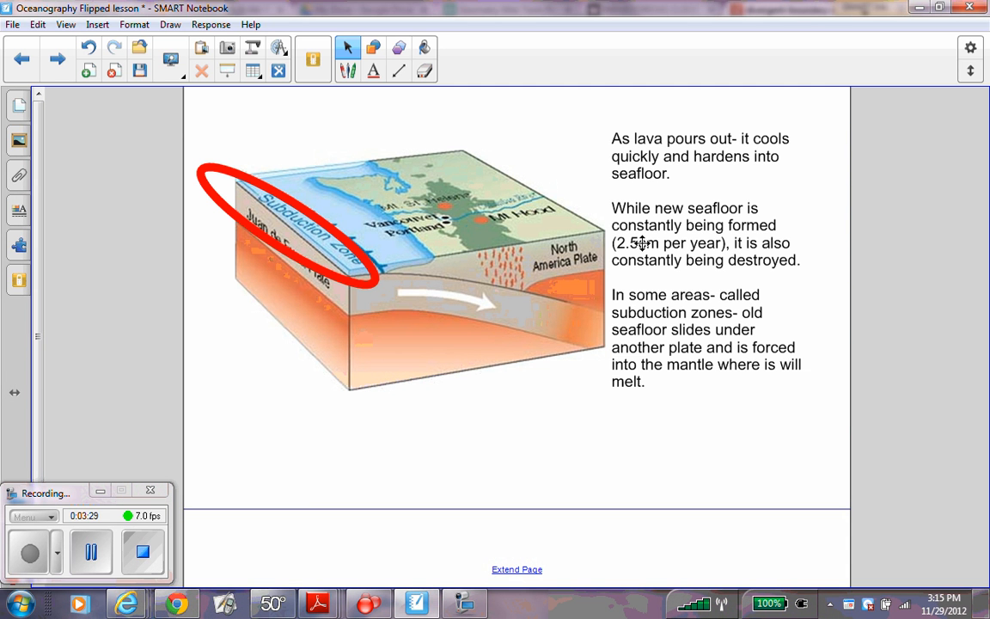
{"action": "mouse_move", "coordinate": [749, 239]}
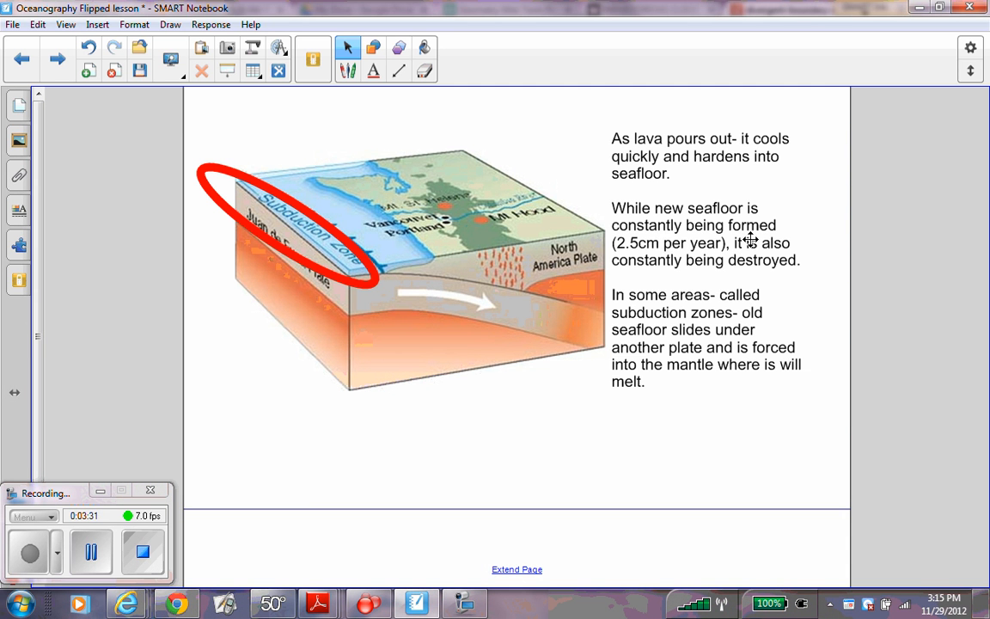
{"action": "mouse_move", "coordinate": [805, 216]}
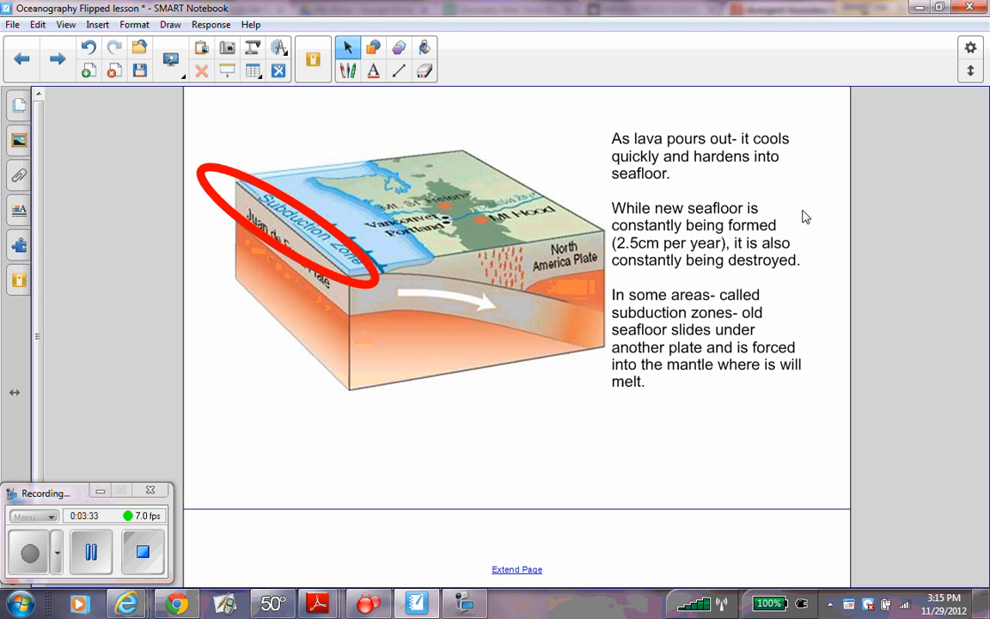
{"action": "mouse_move", "coordinate": [804, 257]}
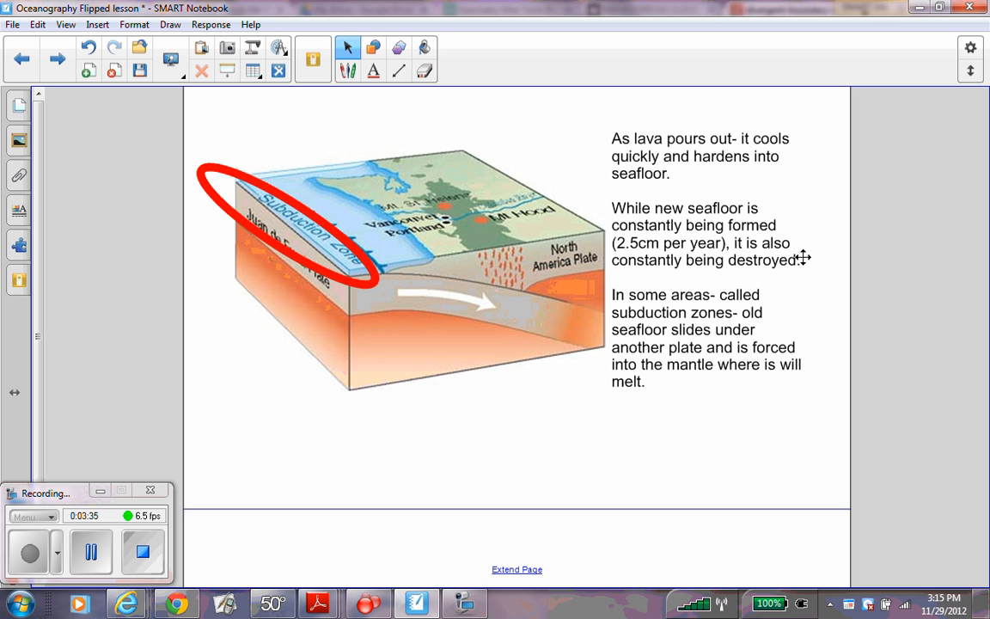
{"action": "mouse_move", "coordinate": [806, 299]}
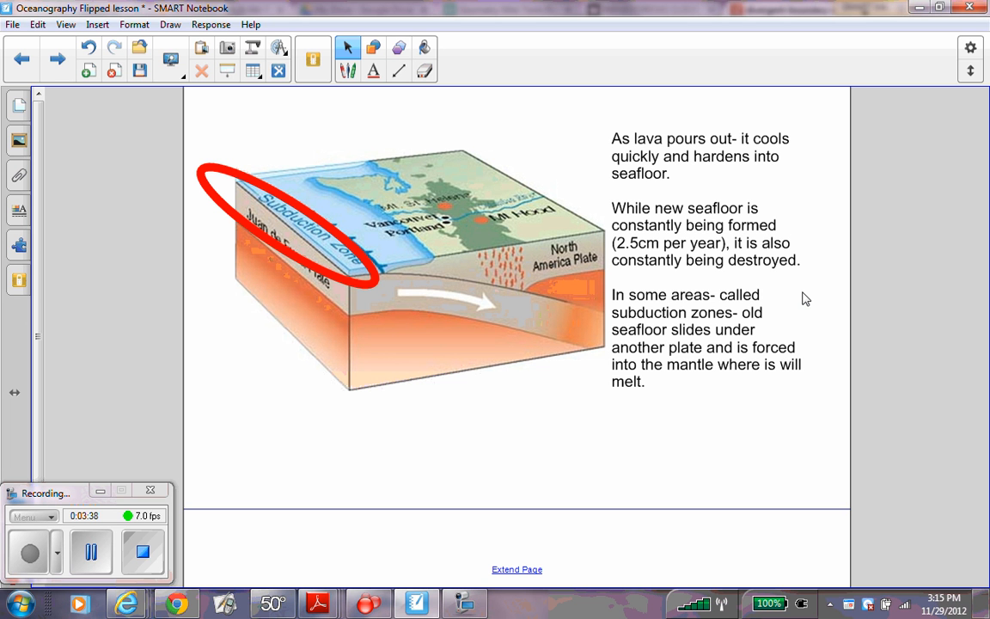
{"action": "mouse_move", "coordinate": [784, 318]}
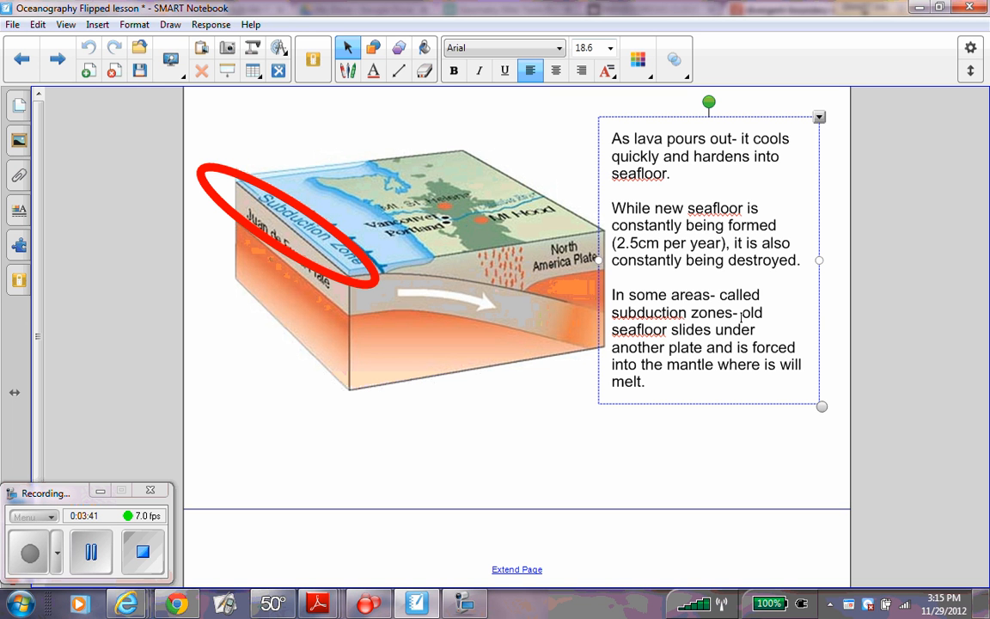
Step: Highlight the sentence about old seafloor melting, then advance to the Trench slide
{"action": "left_click_drag", "start_coordinate": [746, 313], "coordinate": [760, 330]}
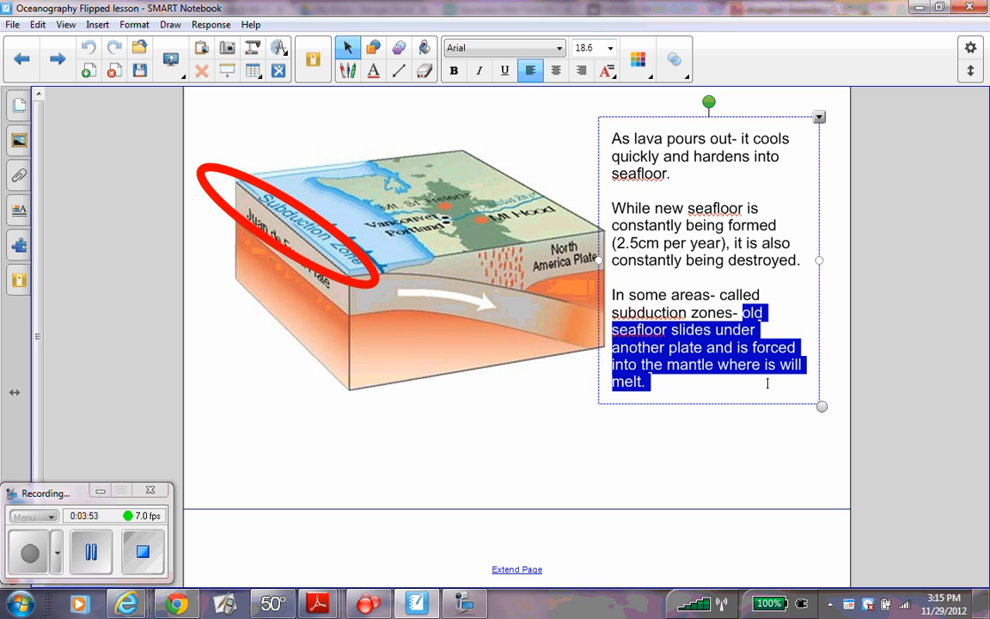
{"action": "mouse_move", "coordinate": [391, 335]}
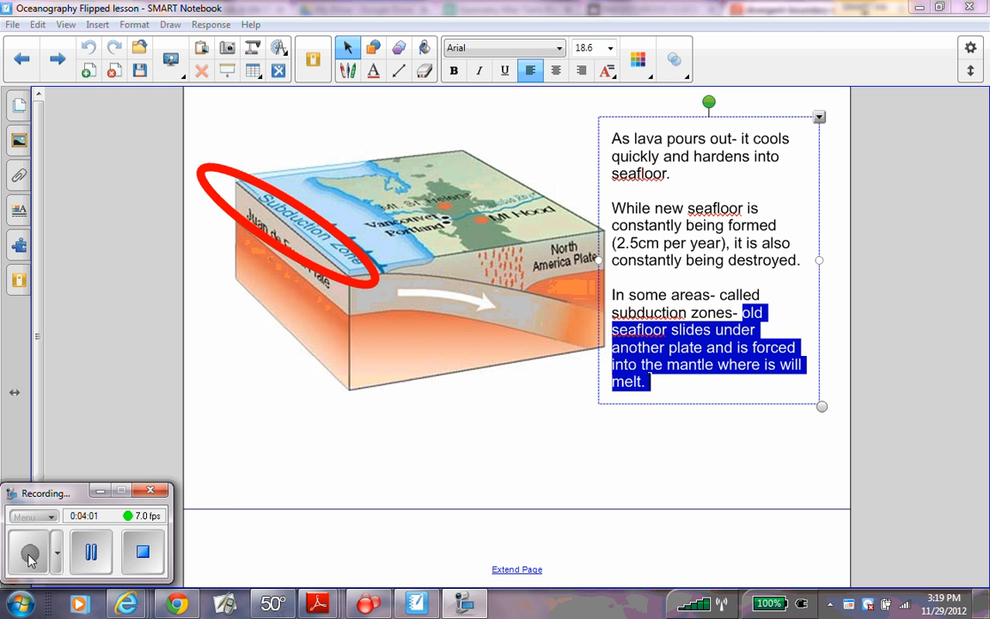
{"action": "left_click", "coordinate": [55, 58]}
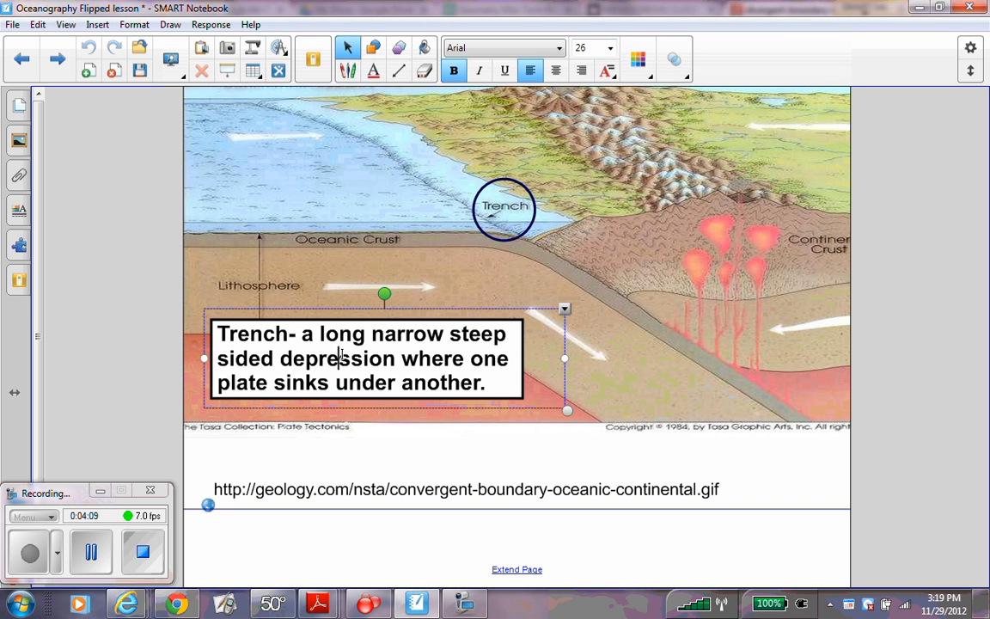
{"action": "left_click_drag", "start_coordinate": [299, 333], "coordinate": [404, 359]}
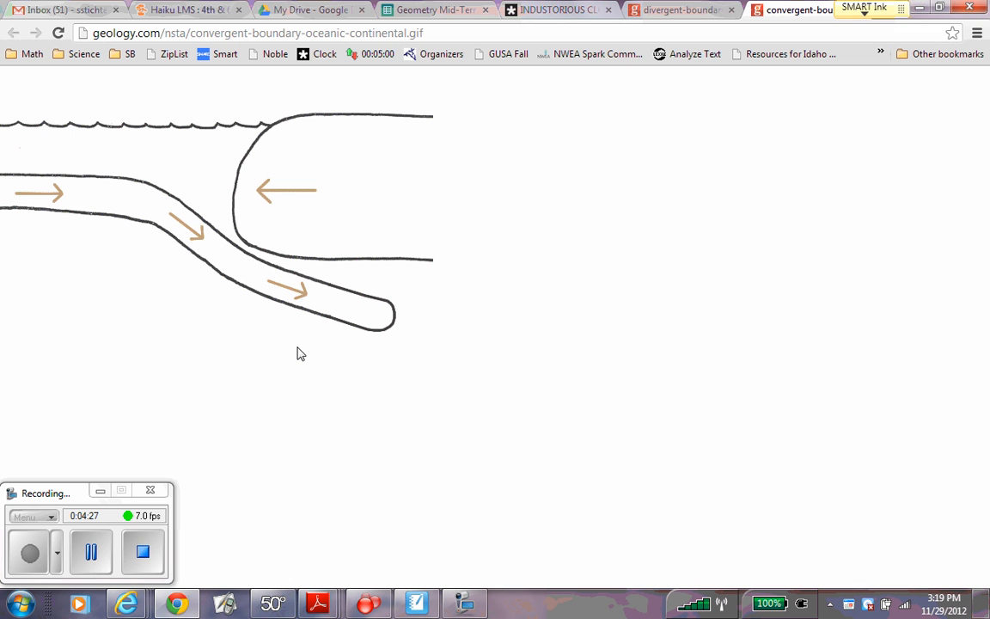
{"action": "mouse_move", "coordinate": [385, 328]}
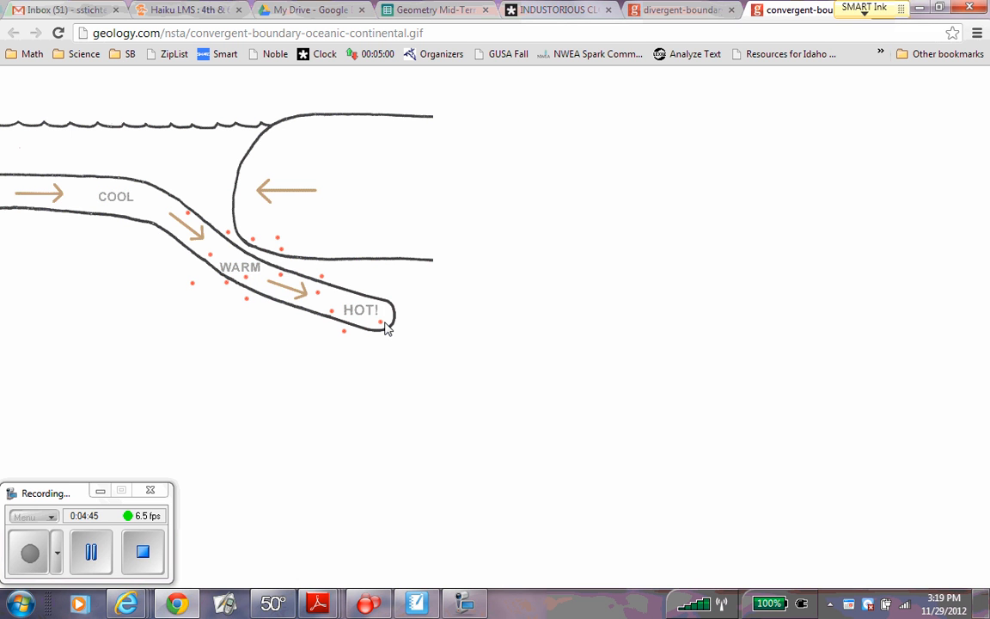
Step: Play the convergent-boundary animation of the sinking plate heating and magma rising
{"action": "left_click", "coordinate": [373, 258]}
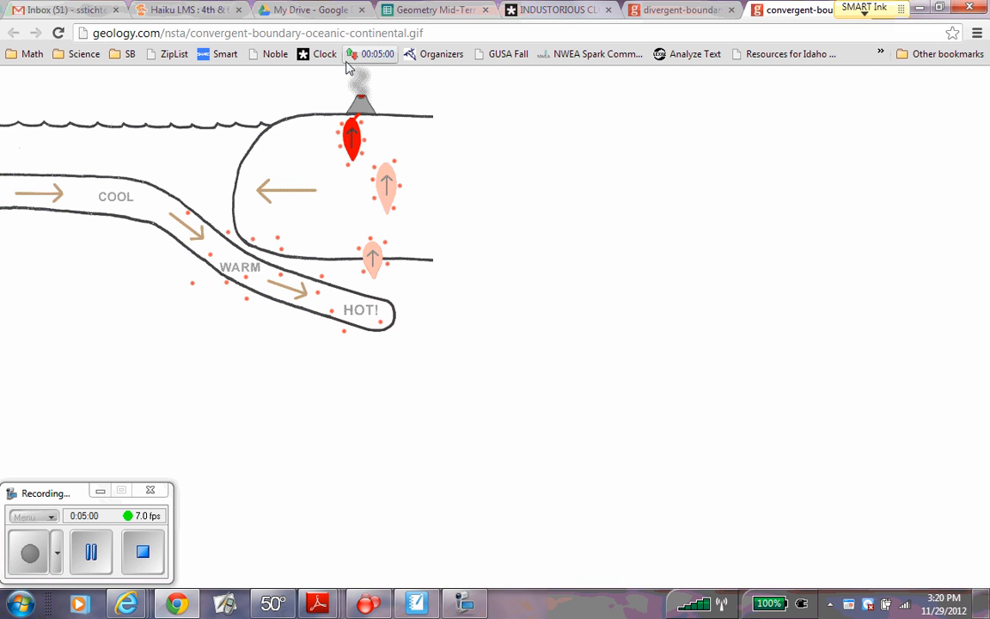
{"action": "mouse_move", "coordinate": [349, 53]}
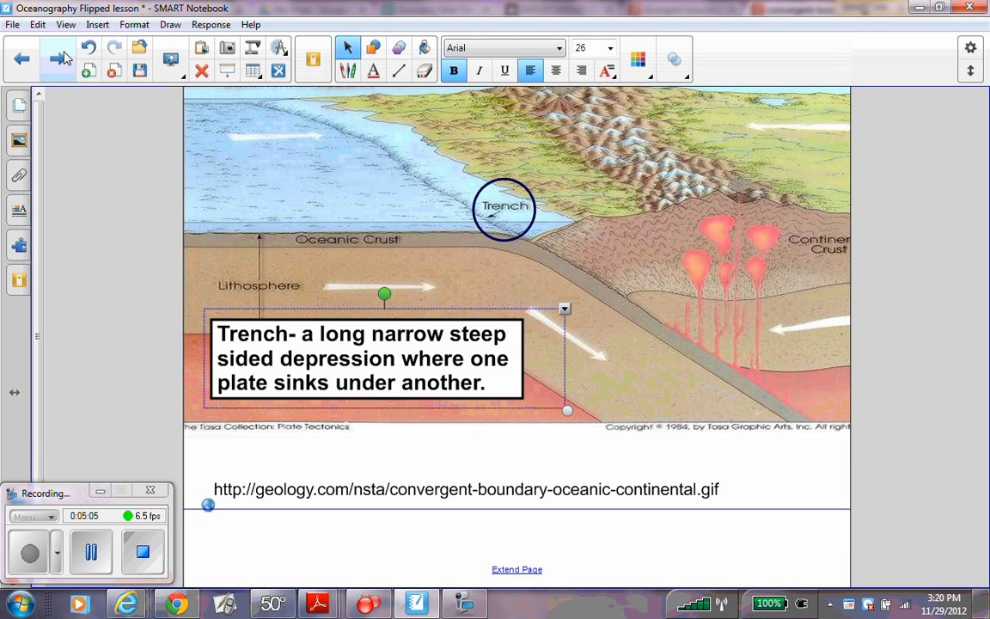
Step: Advance to the slide on new floor forming around mid-ocean ridges
{"action": "left_click", "coordinate": [59, 58]}
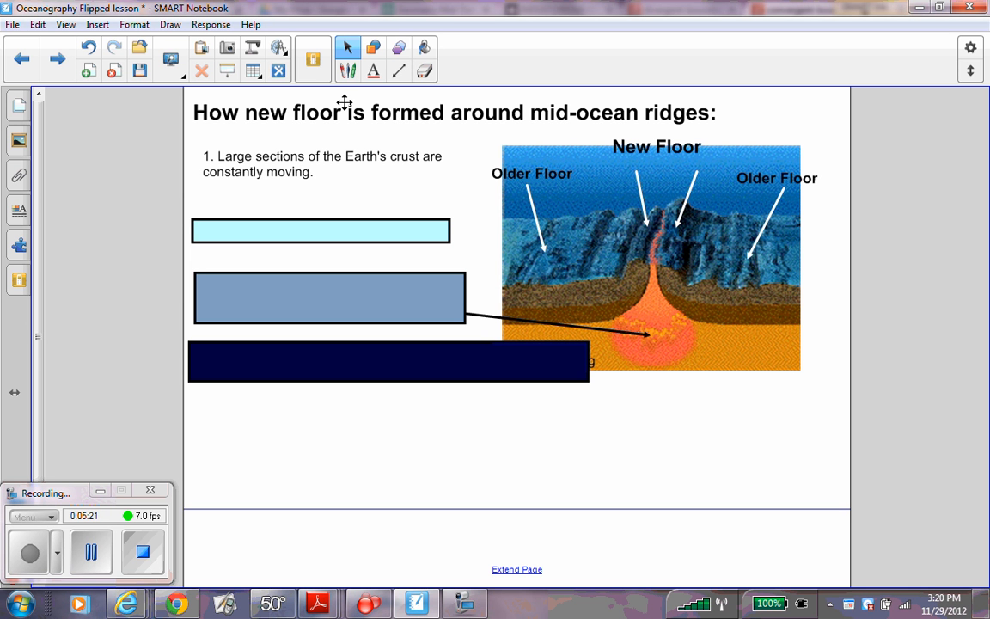
{"action": "mouse_move", "coordinate": [365, 216]}
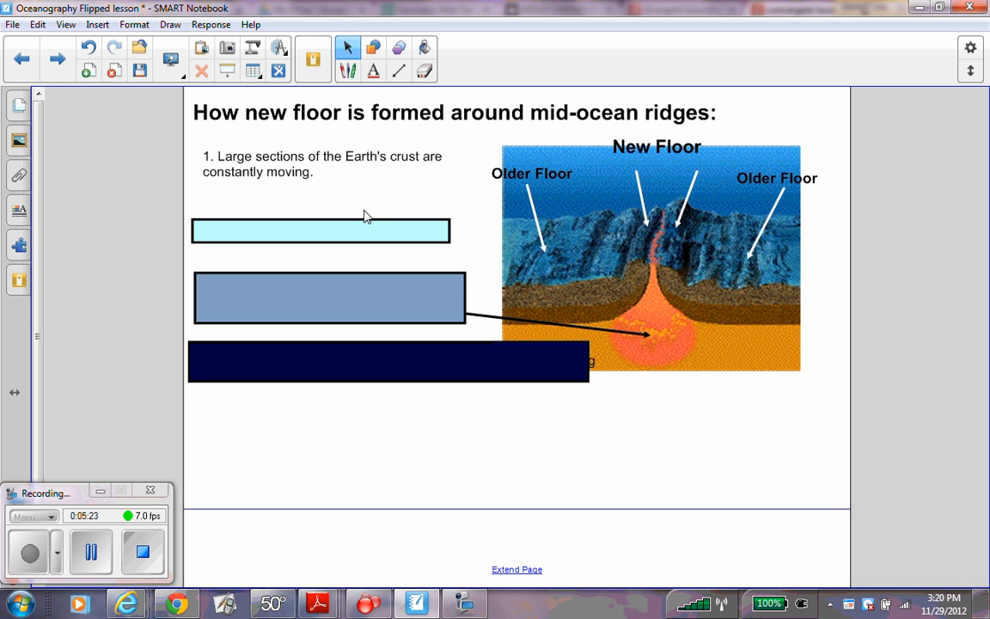
{"action": "mouse_move", "coordinate": [362, 197]}
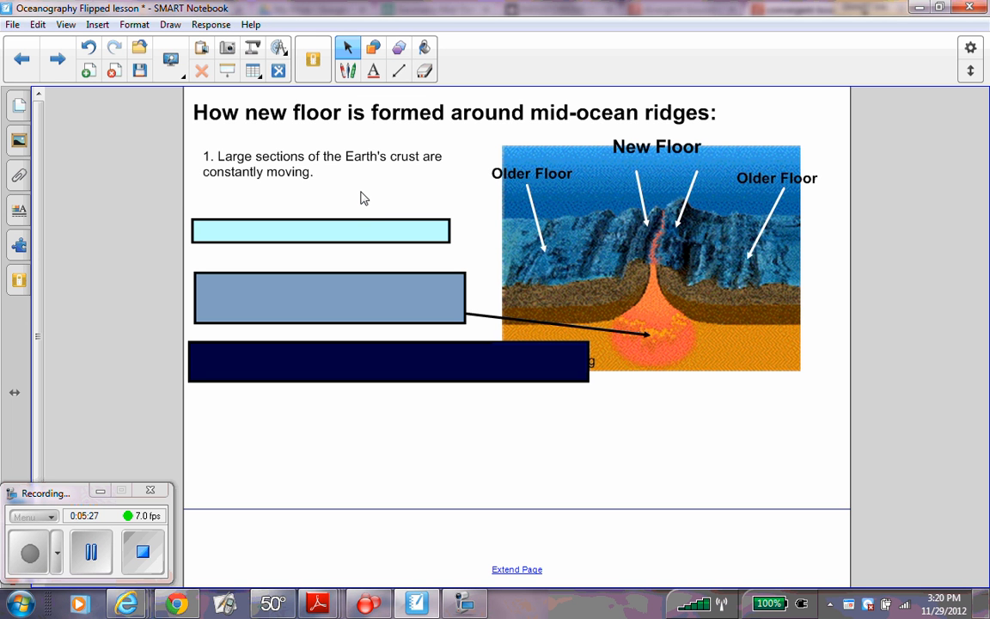
{"action": "mouse_move", "coordinate": [364, 227]}
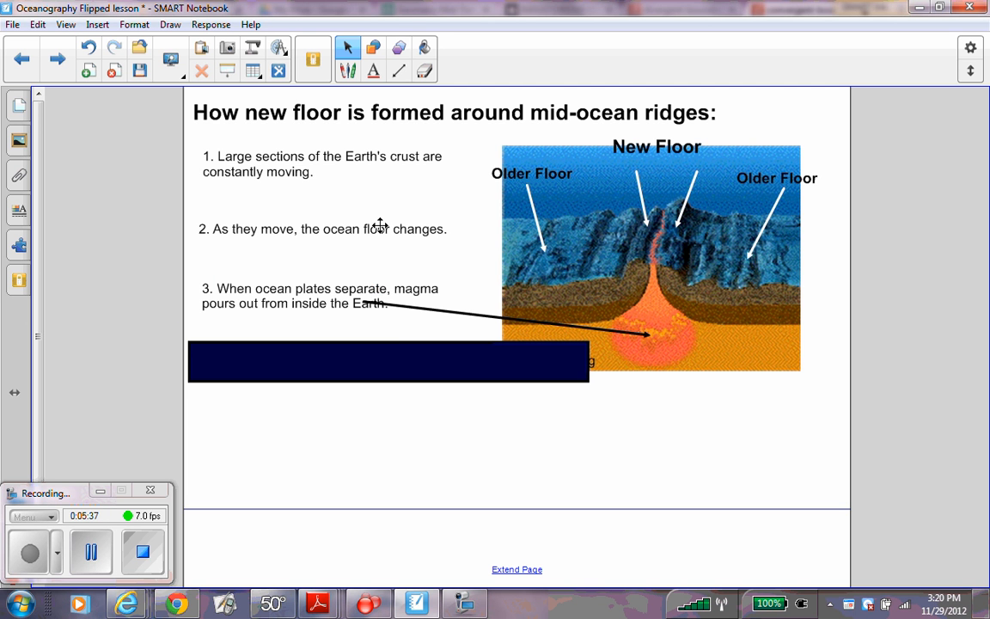
{"action": "mouse_move", "coordinate": [357, 273]}
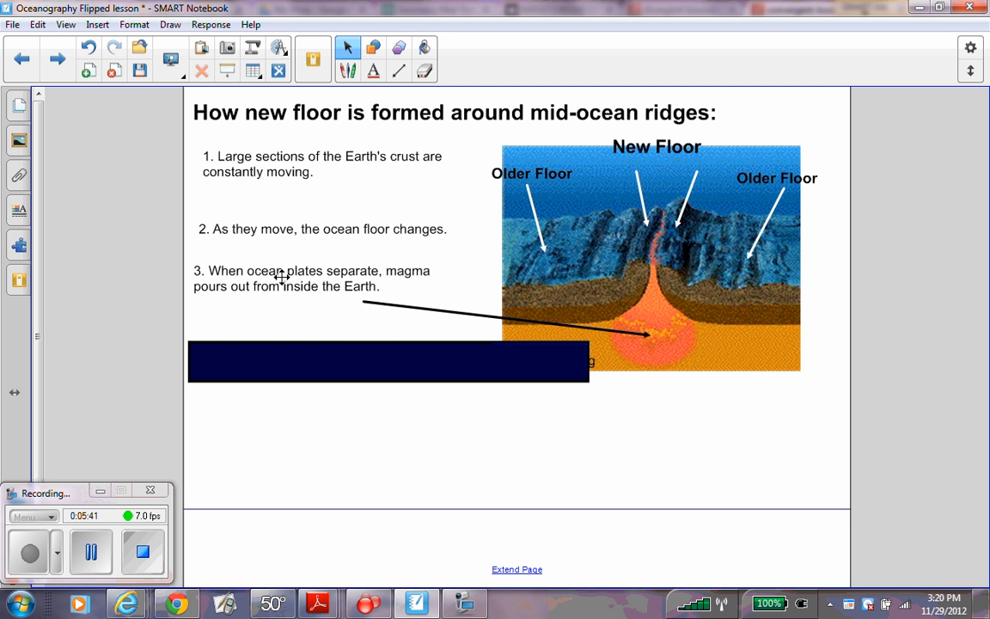
{"action": "mouse_move", "coordinate": [313, 213]}
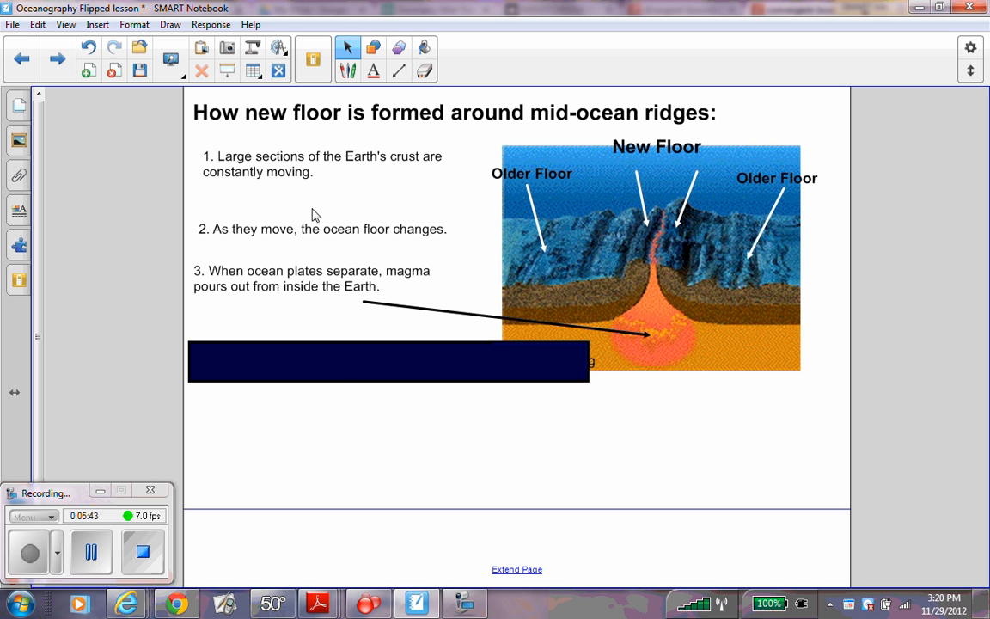
{"action": "mouse_move", "coordinate": [340, 366]}
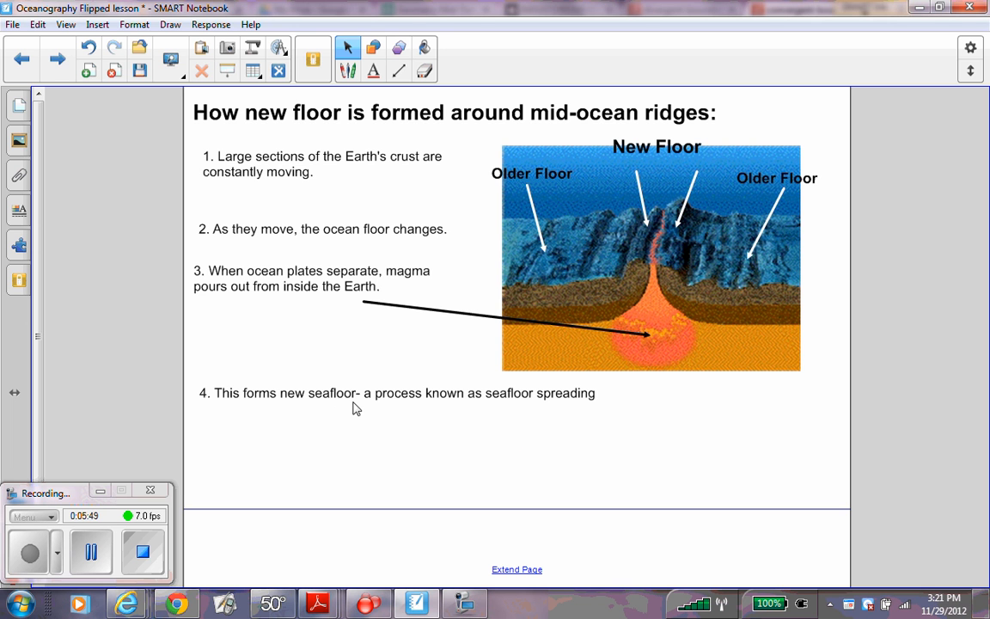
{"action": "mouse_move", "coordinate": [526, 440]}
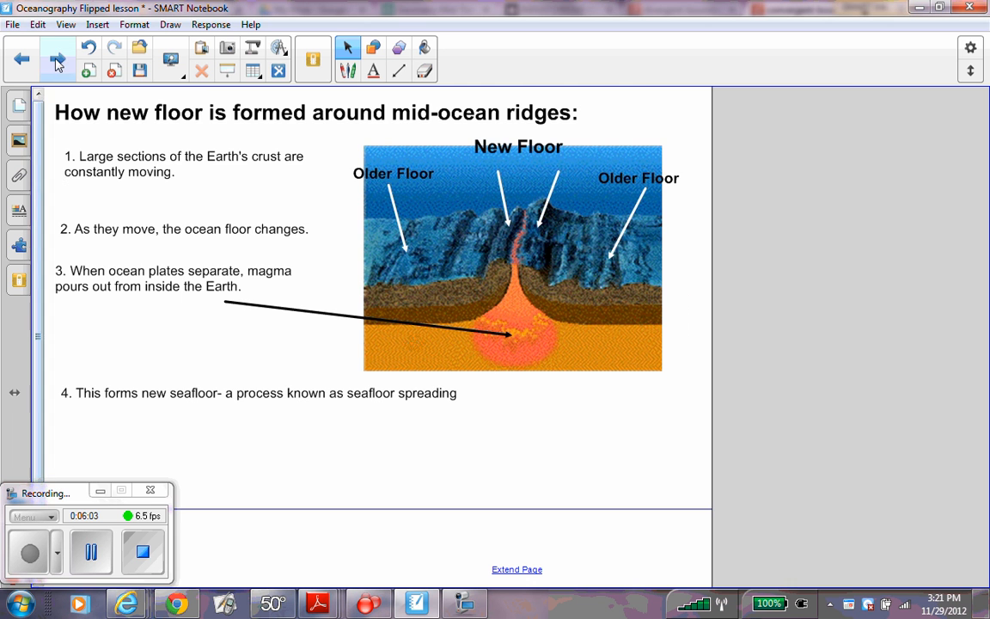
Step: Advance from the seafloor-spreading slide to the Mariana Trench slide
{"action": "left_click", "coordinate": [59, 58]}
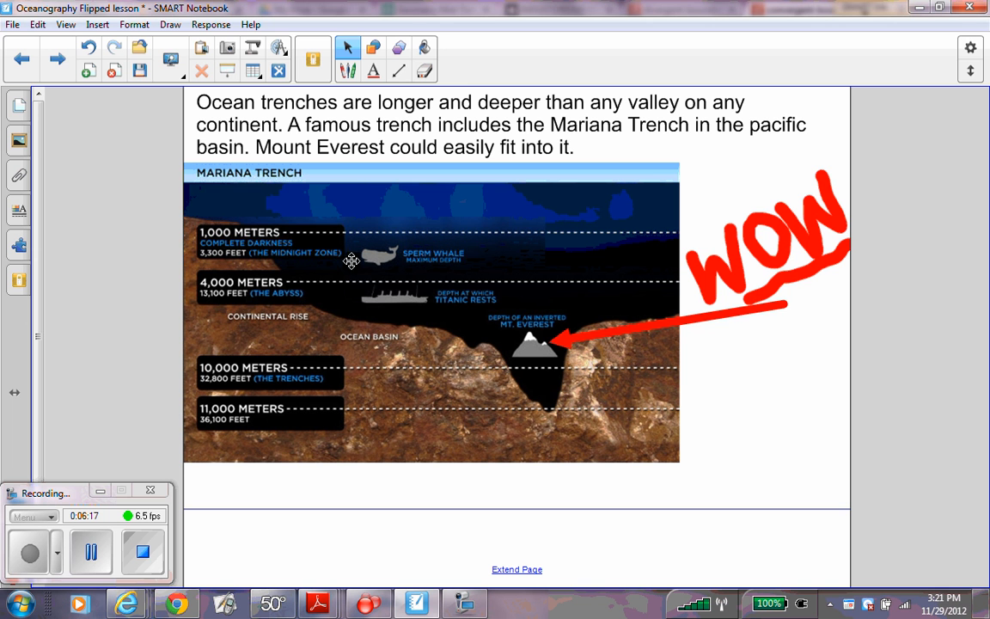
{"action": "mouse_move", "coordinate": [526, 299]}
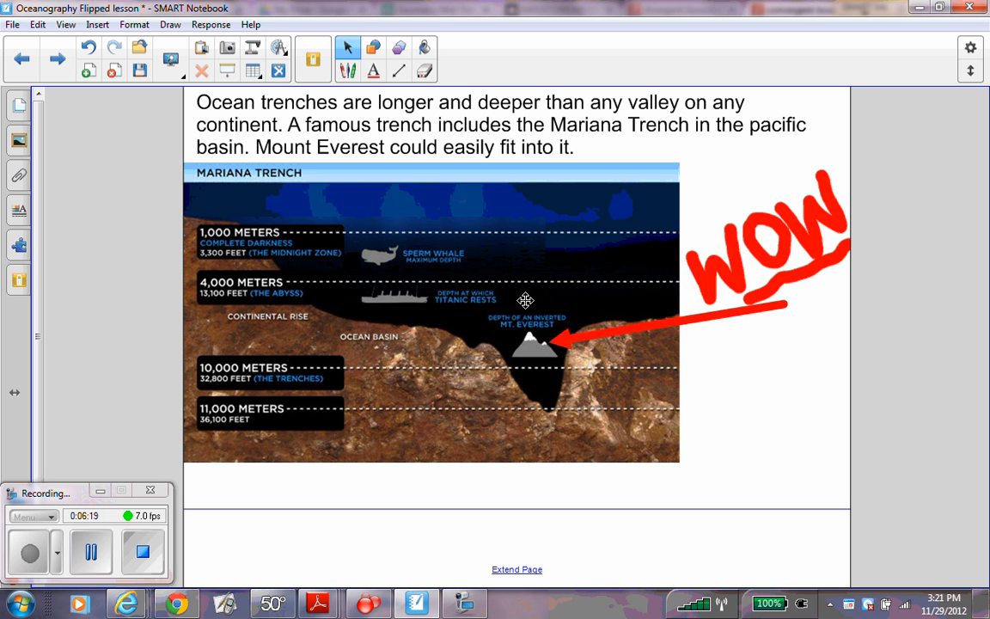
{"action": "mouse_move", "coordinate": [406, 275]}
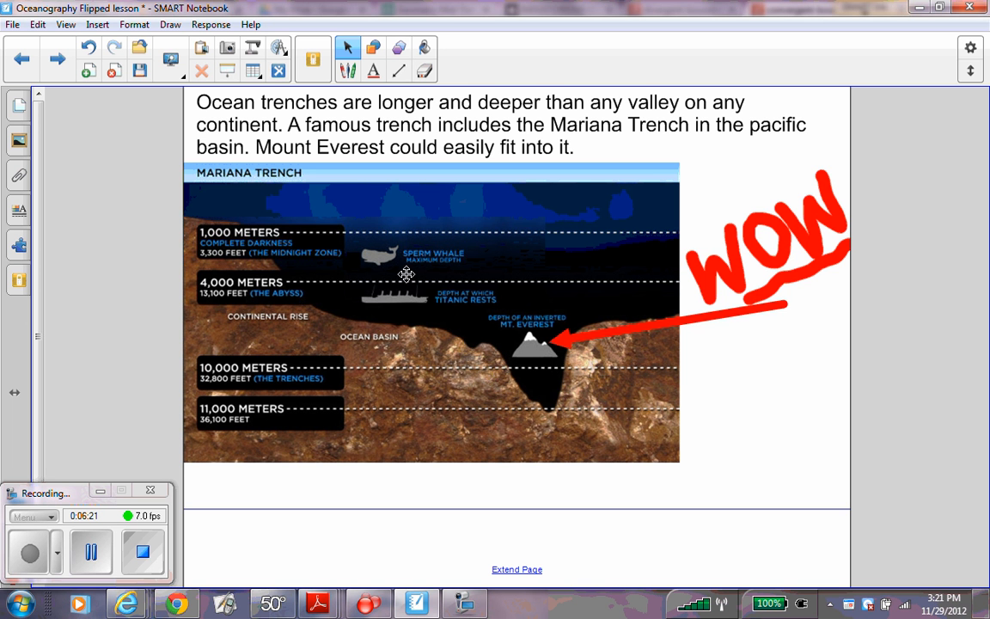
{"action": "mouse_move", "coordinate": [389, 232]}
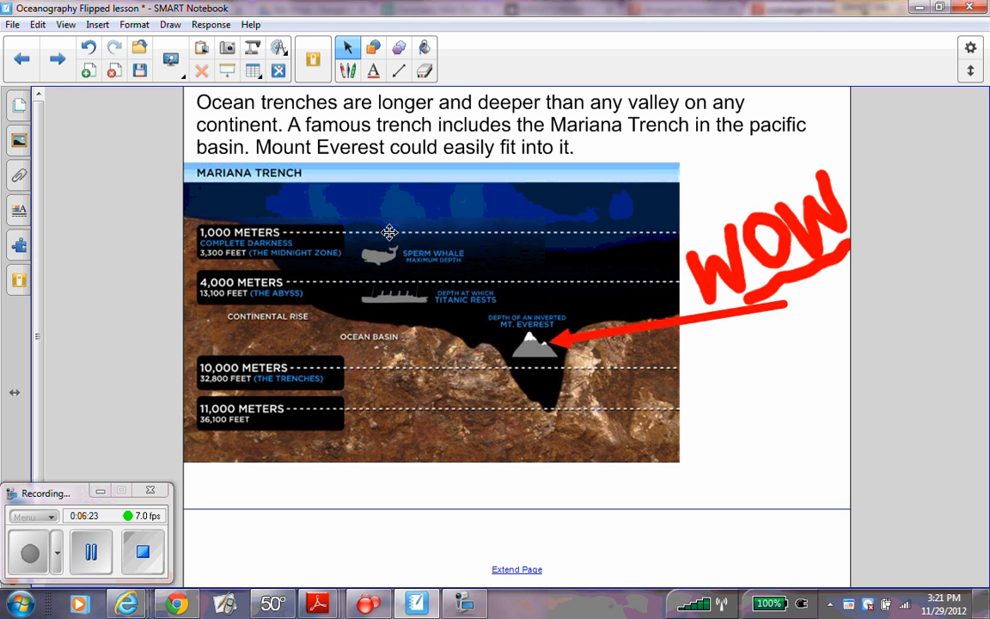
{"action": "mouse_move", "coordinate": [475, 234]}
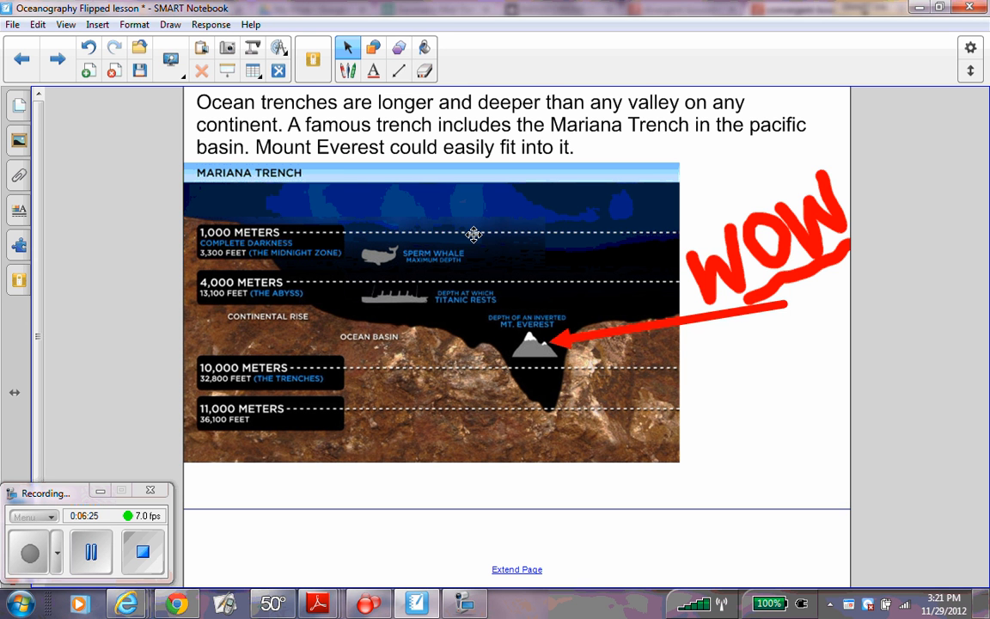
{"action": "mouse_move", "coordinate": [489, 262]}
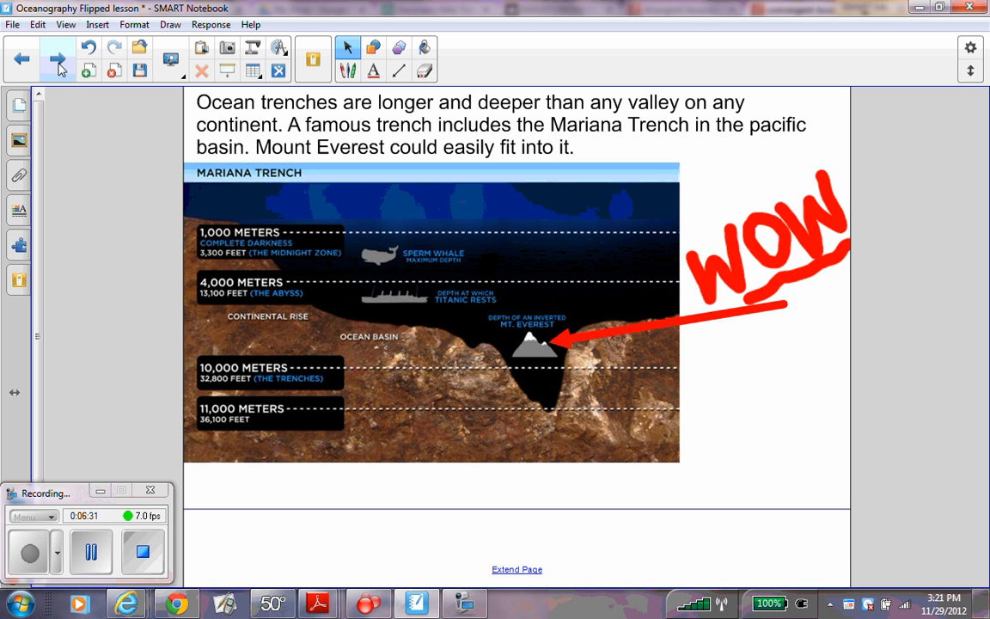
Step: Advance past the Mariana Trench slide to the closing 'End of Lesson 1' slide
{"action": "left_click", "coordinate": [57, 59]}
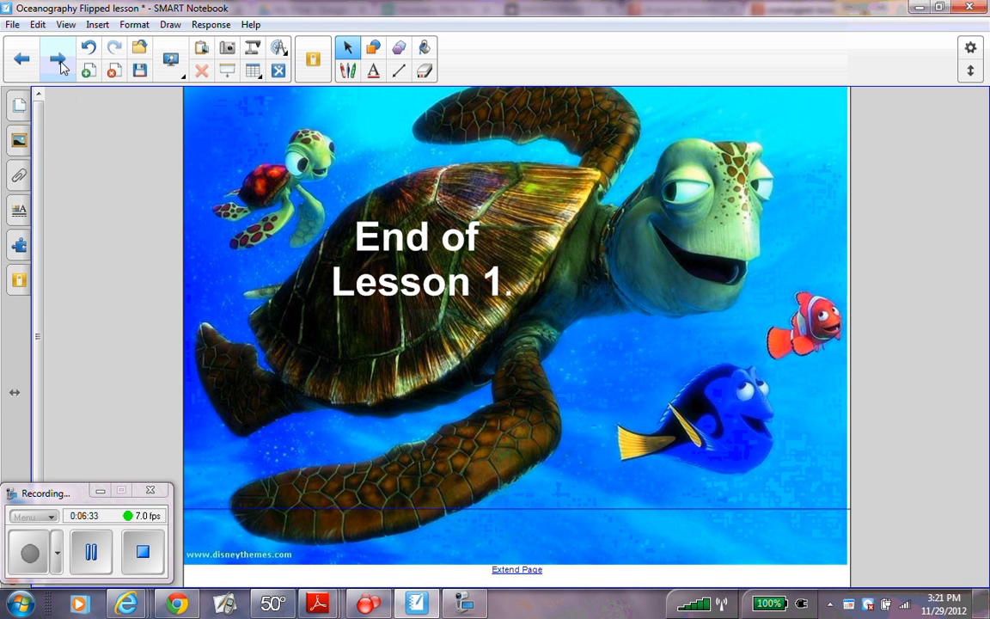